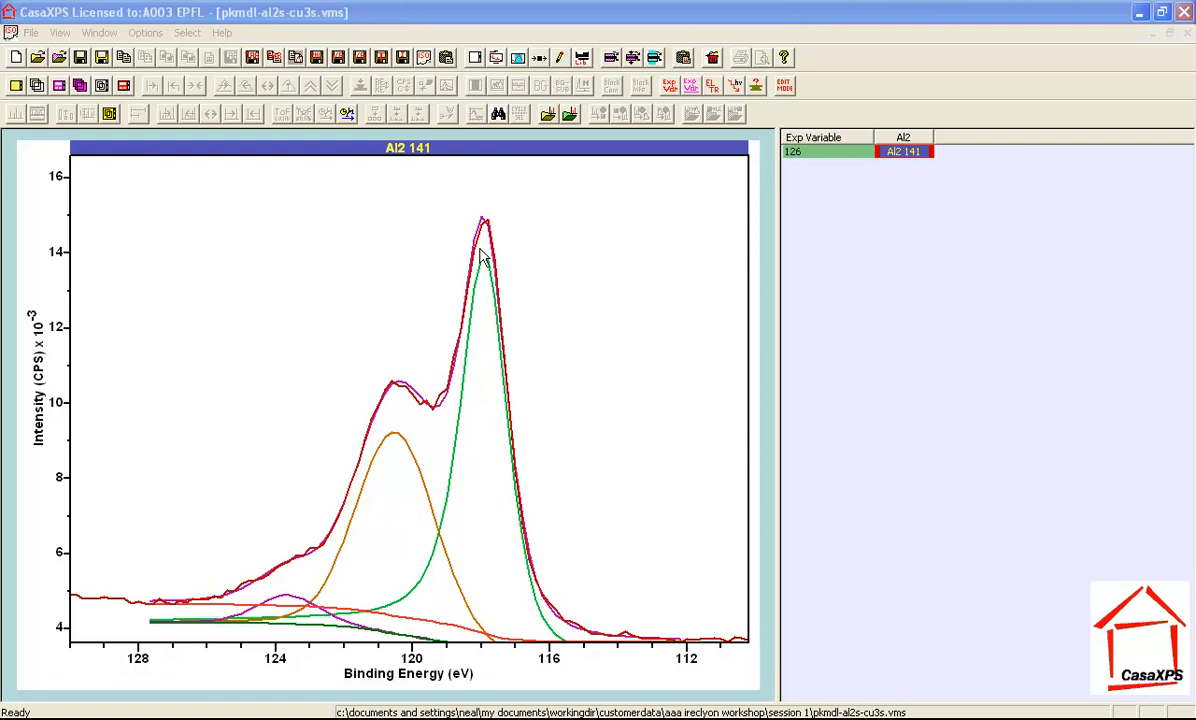
mouse_move(484, 260)
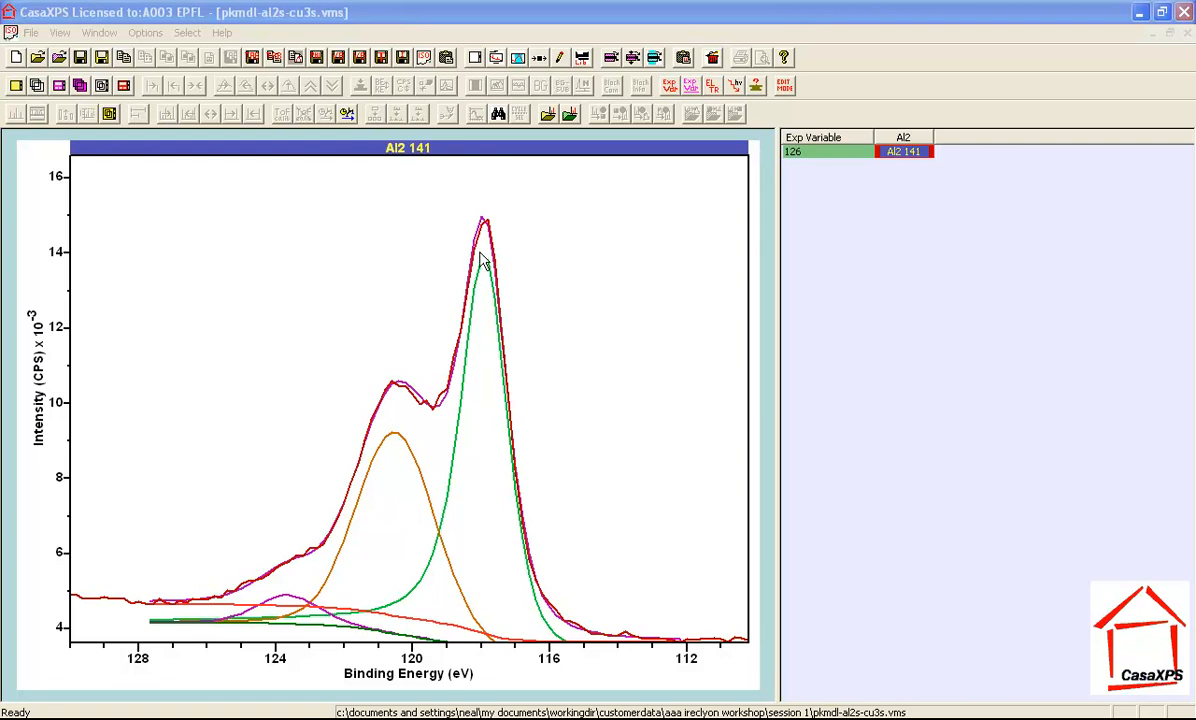
mouse_move(460, 236)
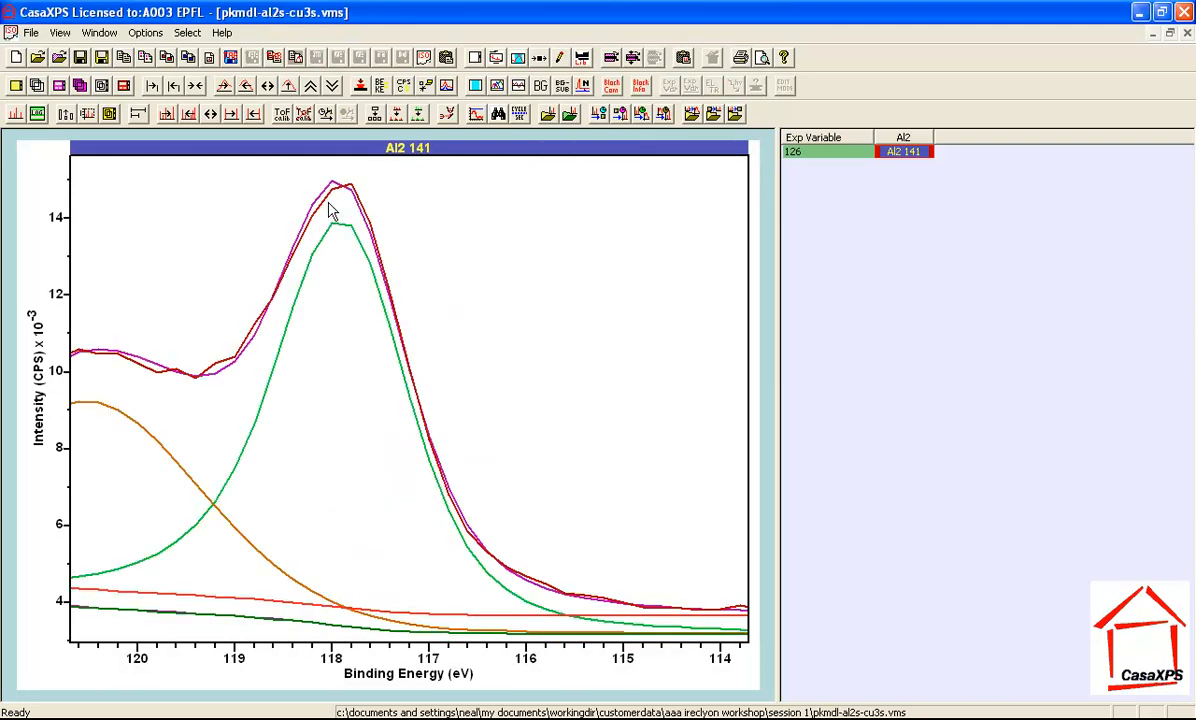
mouse_move(336, 200)
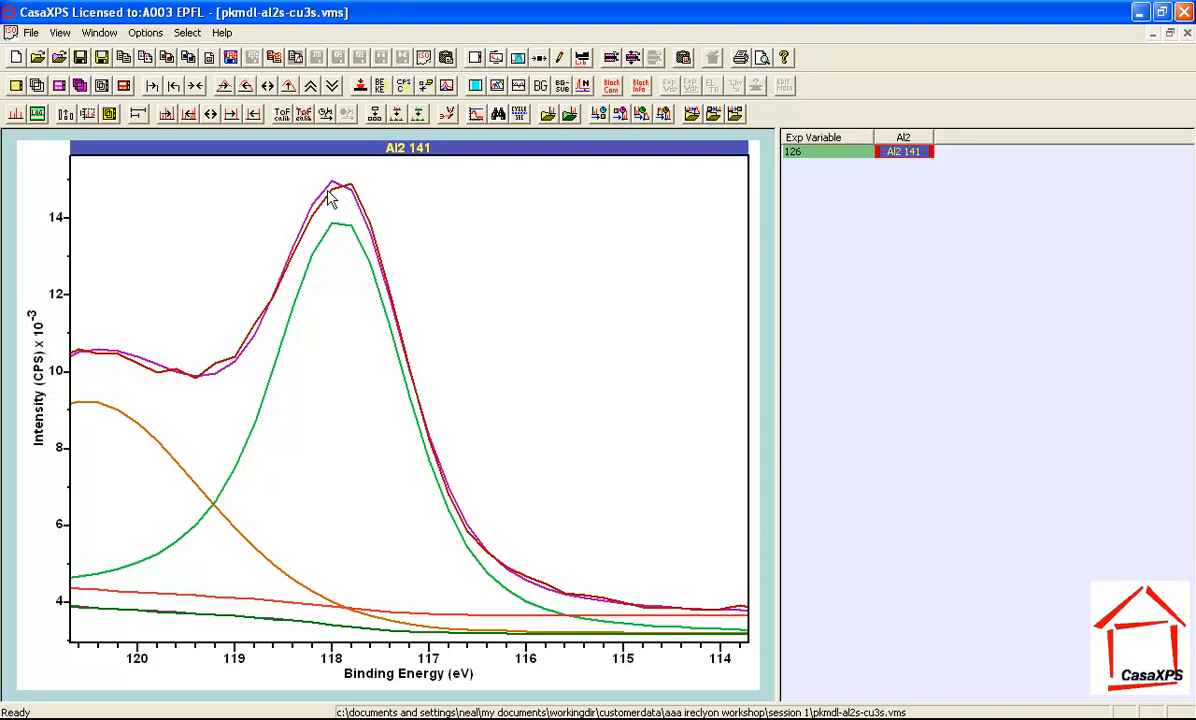
mouse_move(336, 196)
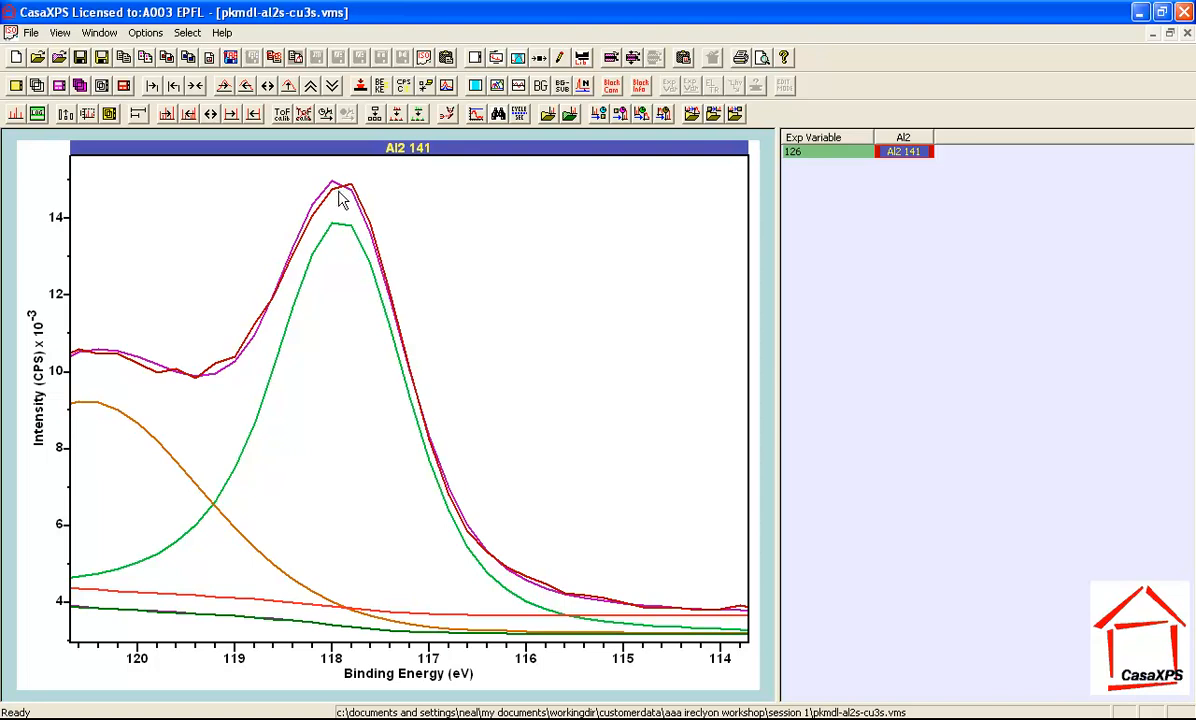
mouse_move(310, 272)
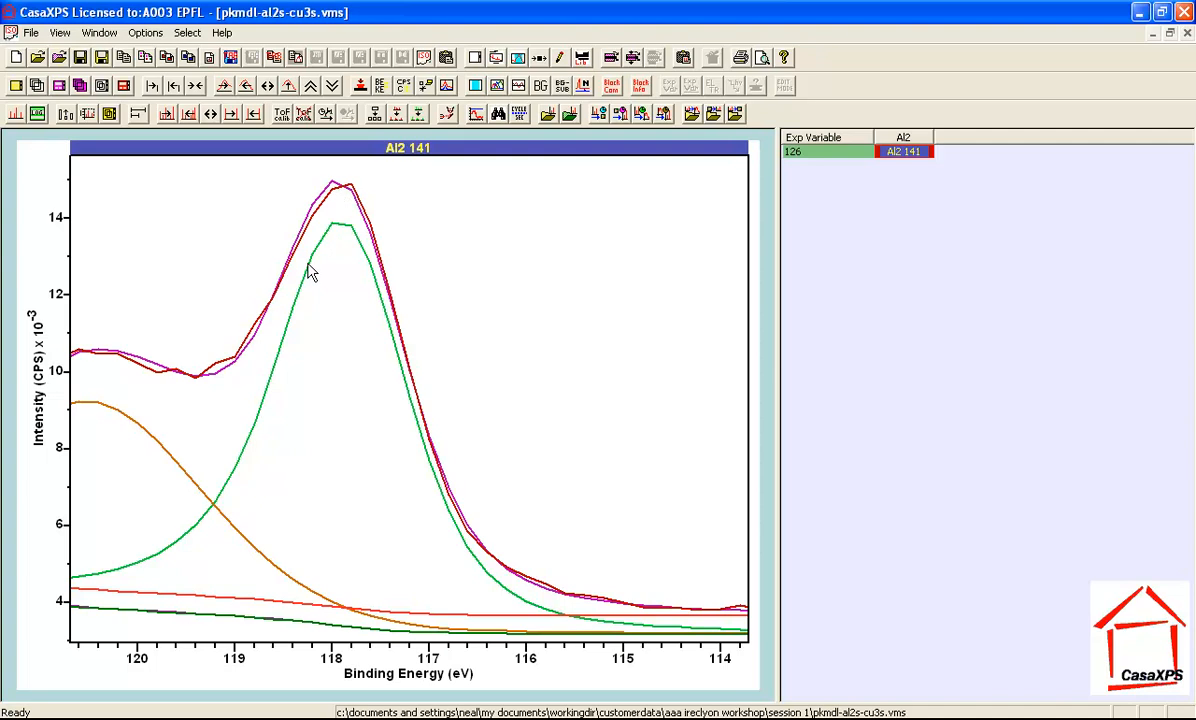
mouse_move(336, 230)
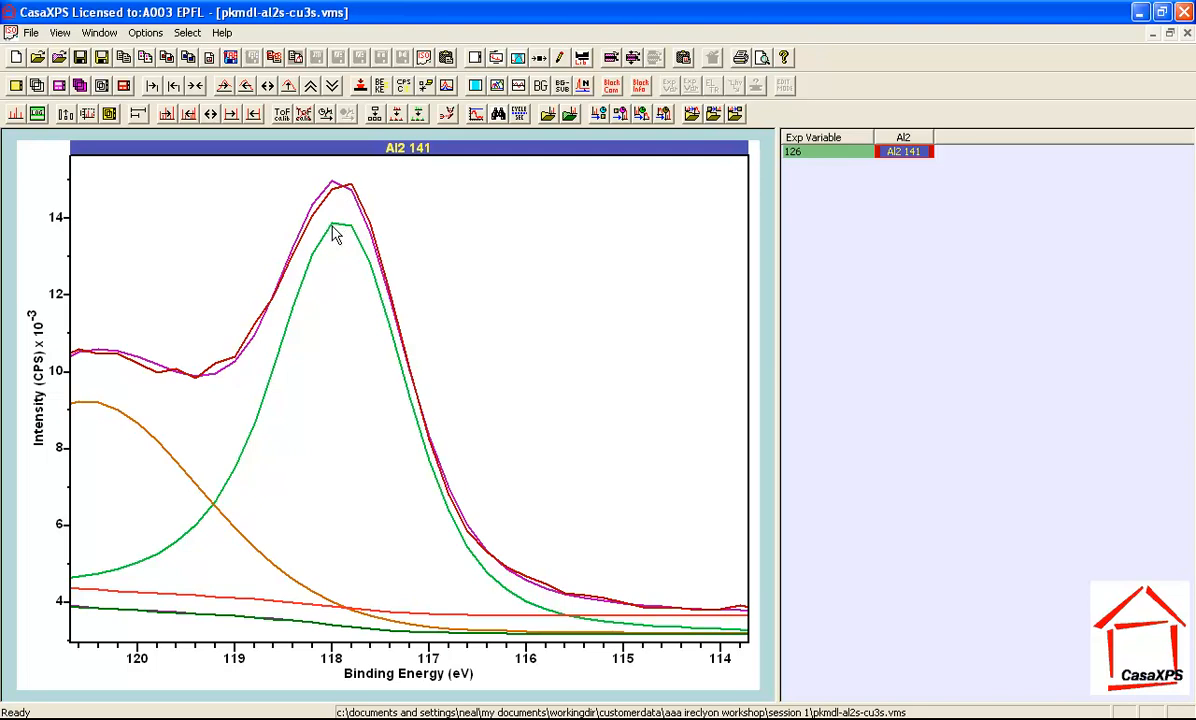
mouse_move(338, 196)
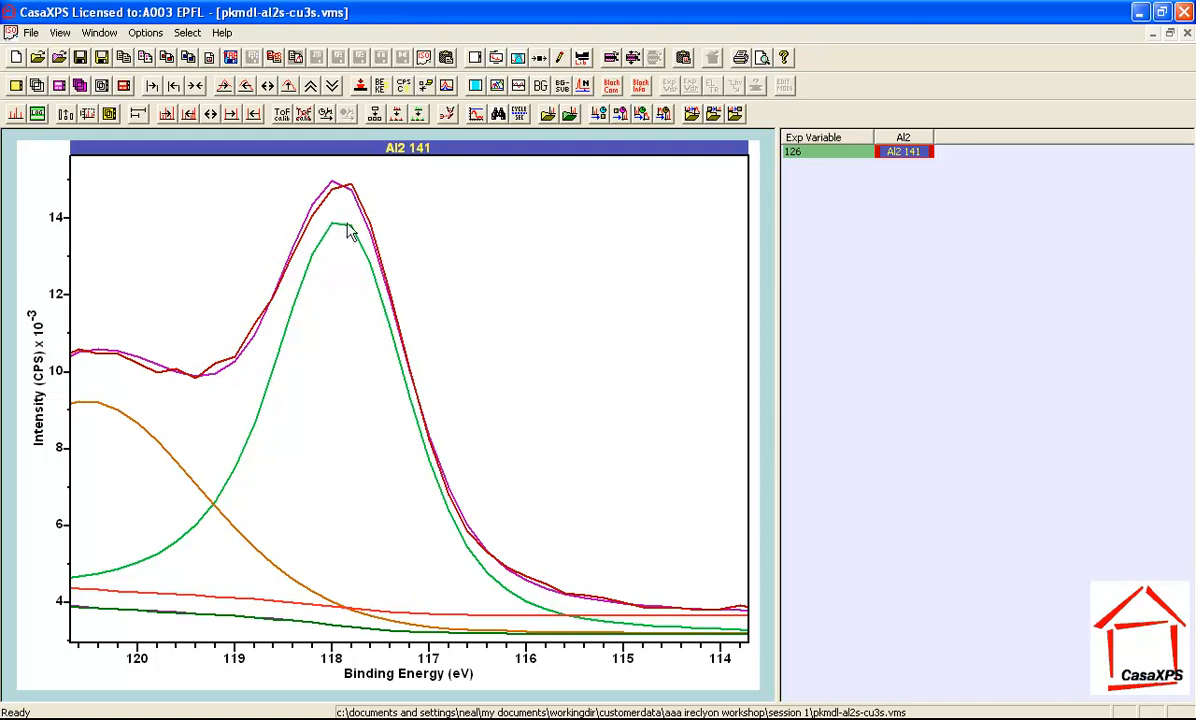
mouse_move(336, 244)
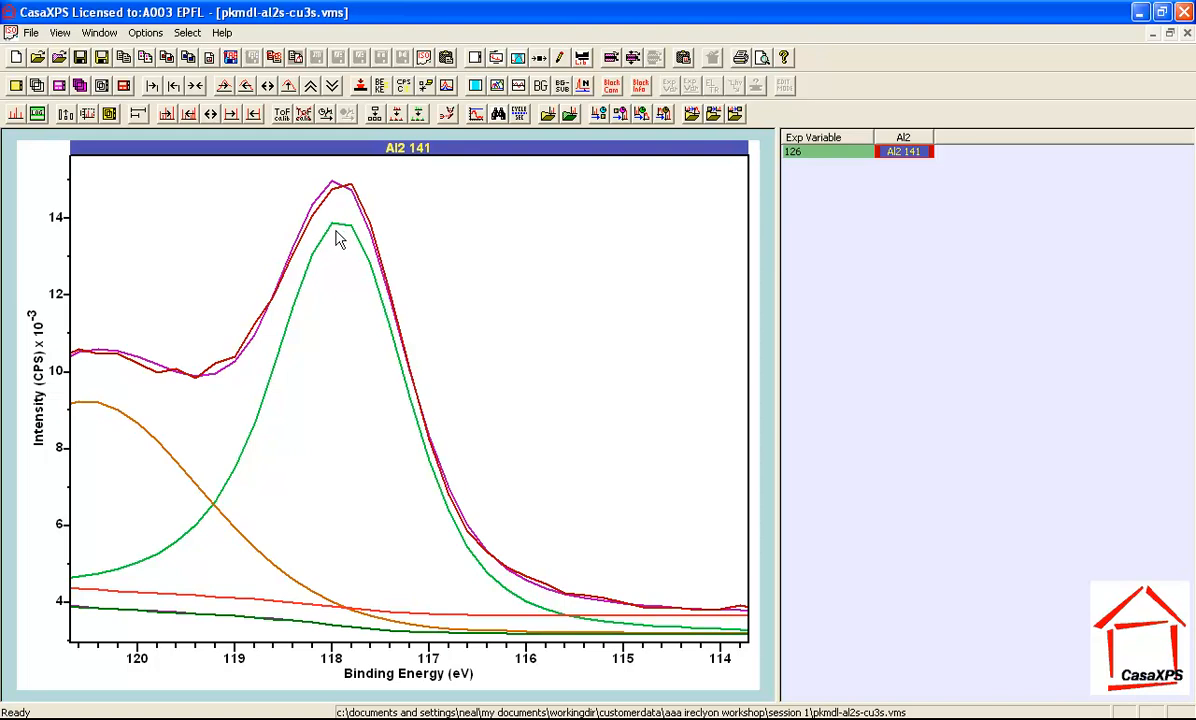
mouse_move(324, 250)
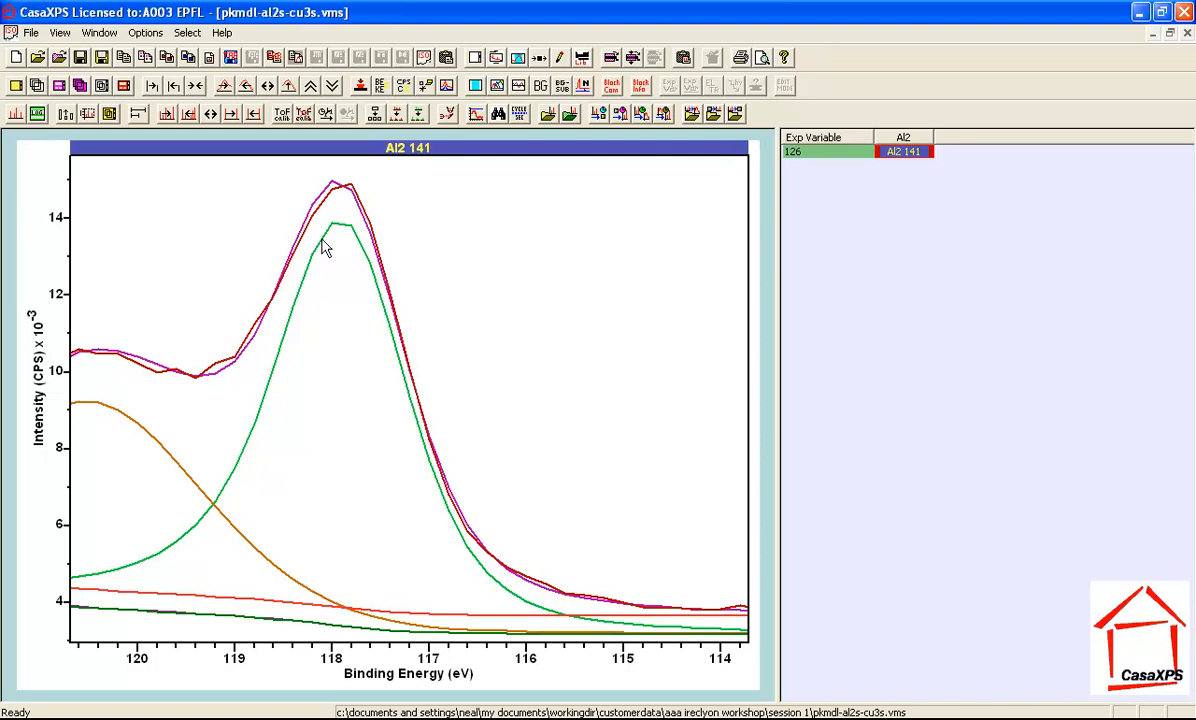
mouse_move(360, 228)
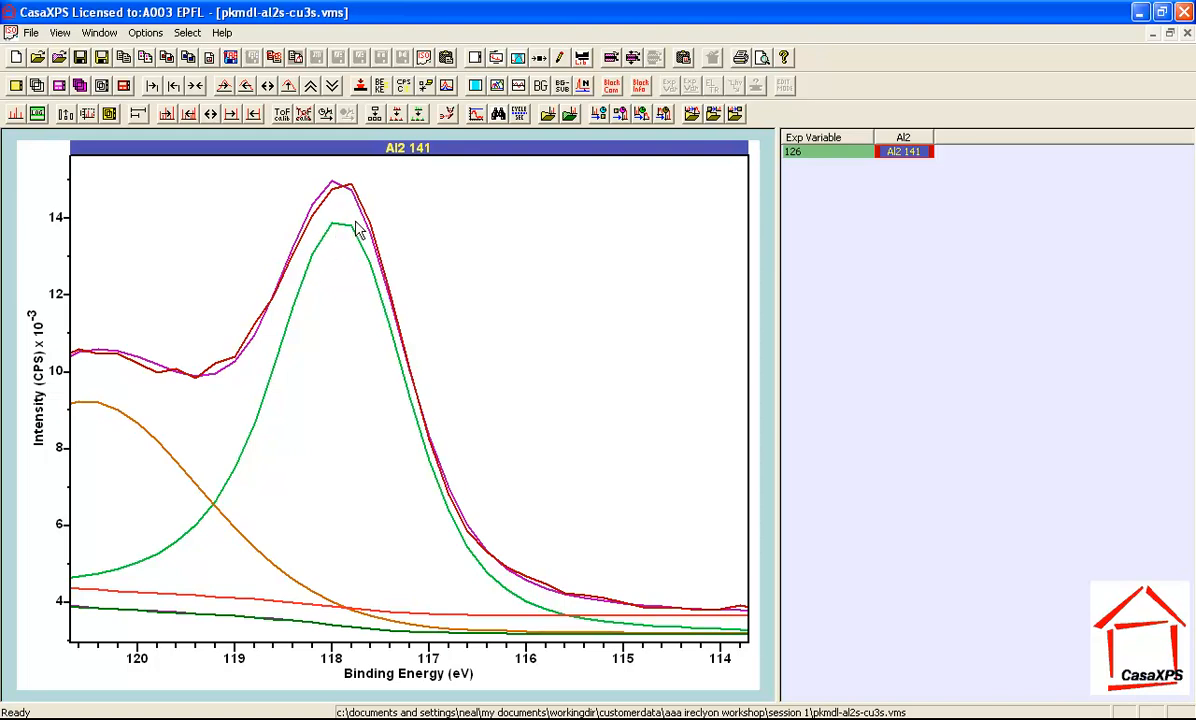
mouse_move(336, 232)
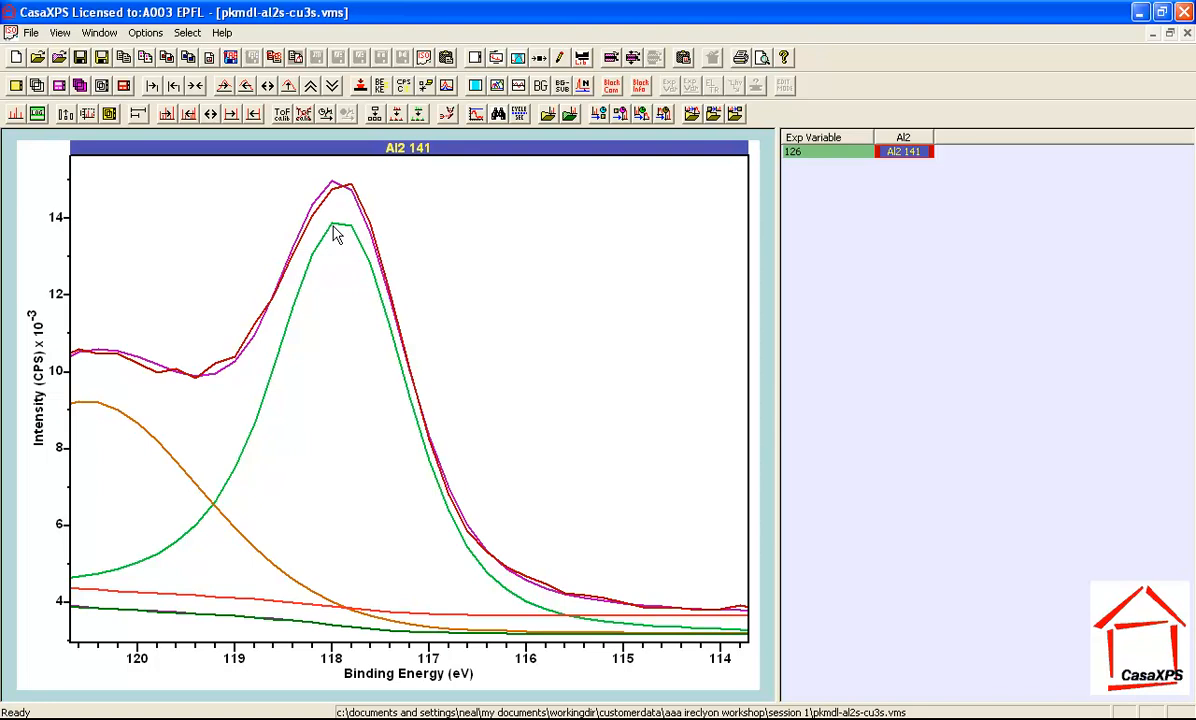
mouse_move(336, 232)
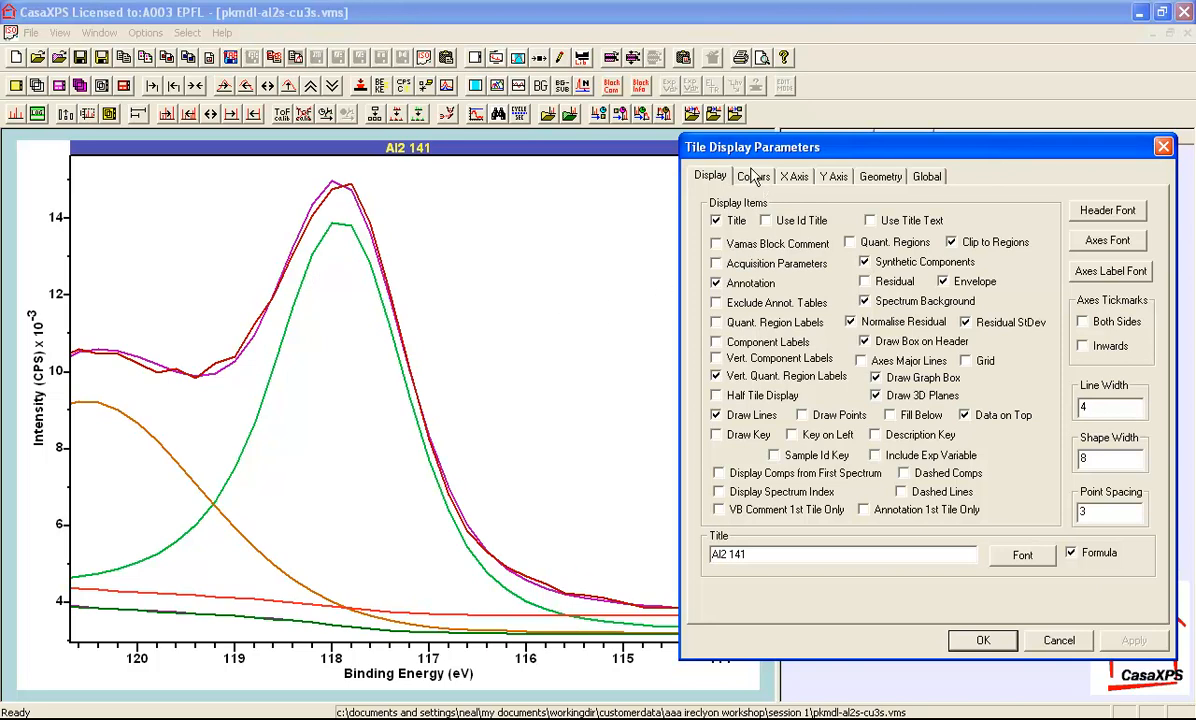
Enable High Quality Draw Components on the Colours settings for the Al2 141 fit
click(752, 176)
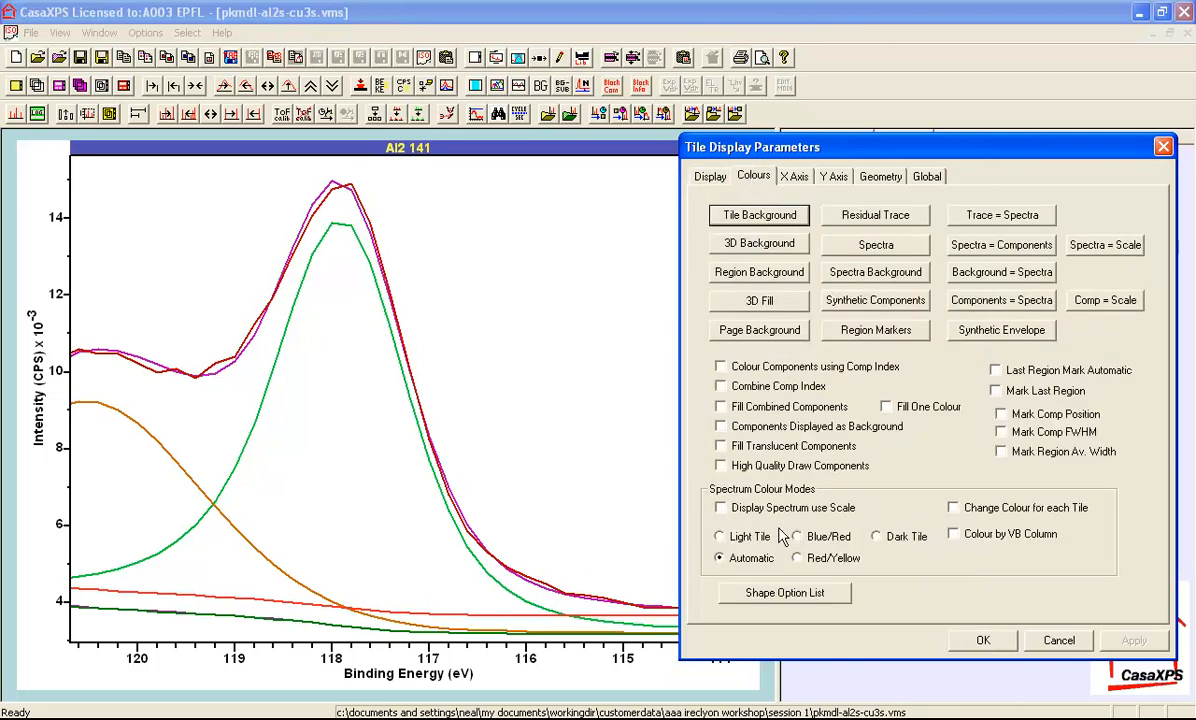
mouse_move(730, 476)
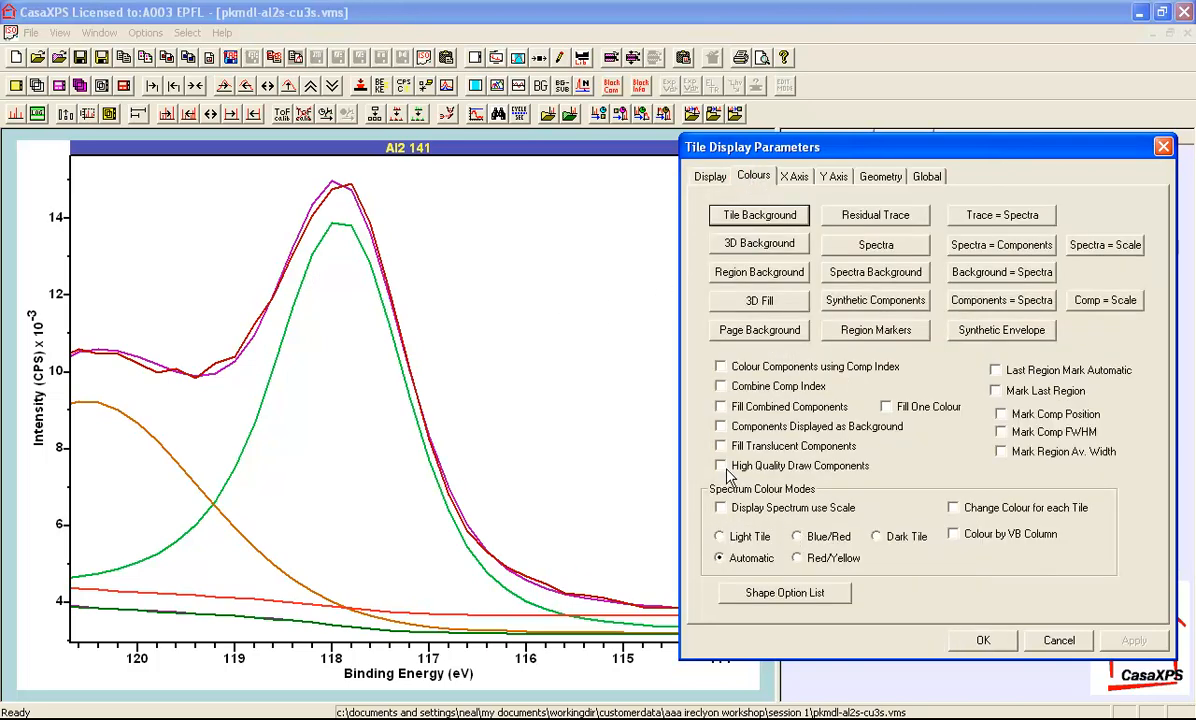
mouse_move(800, 476)
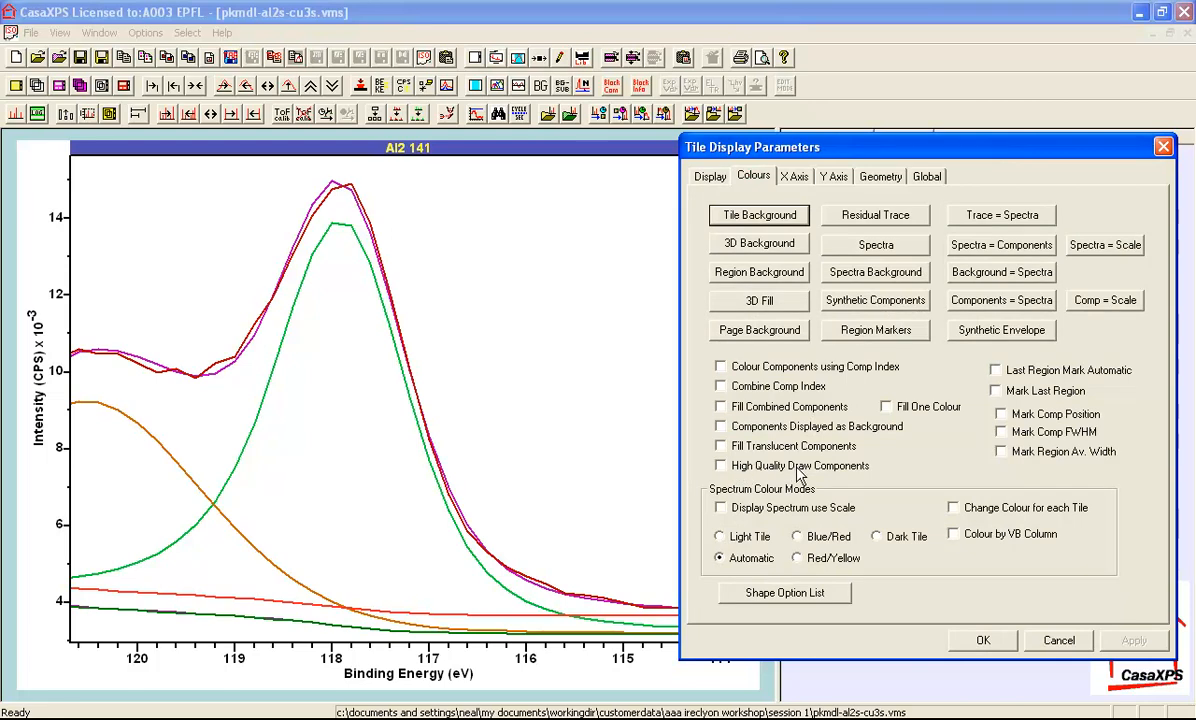
click(720, 464)
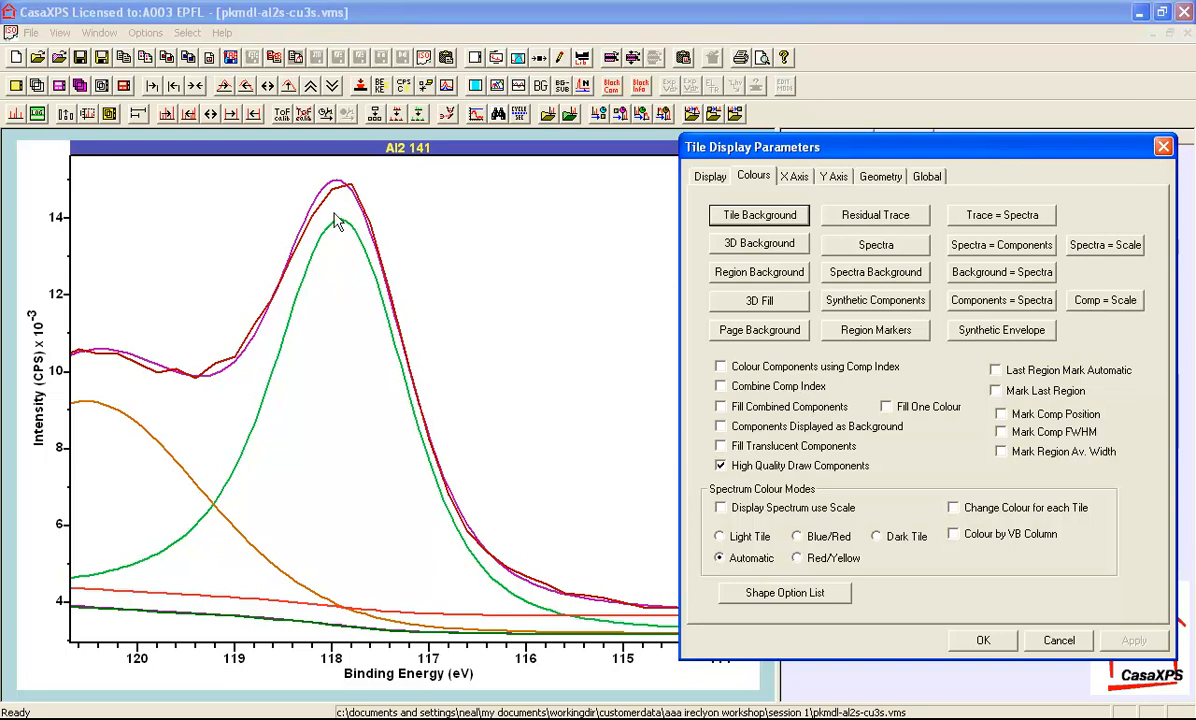
mouse_move(312, 260)
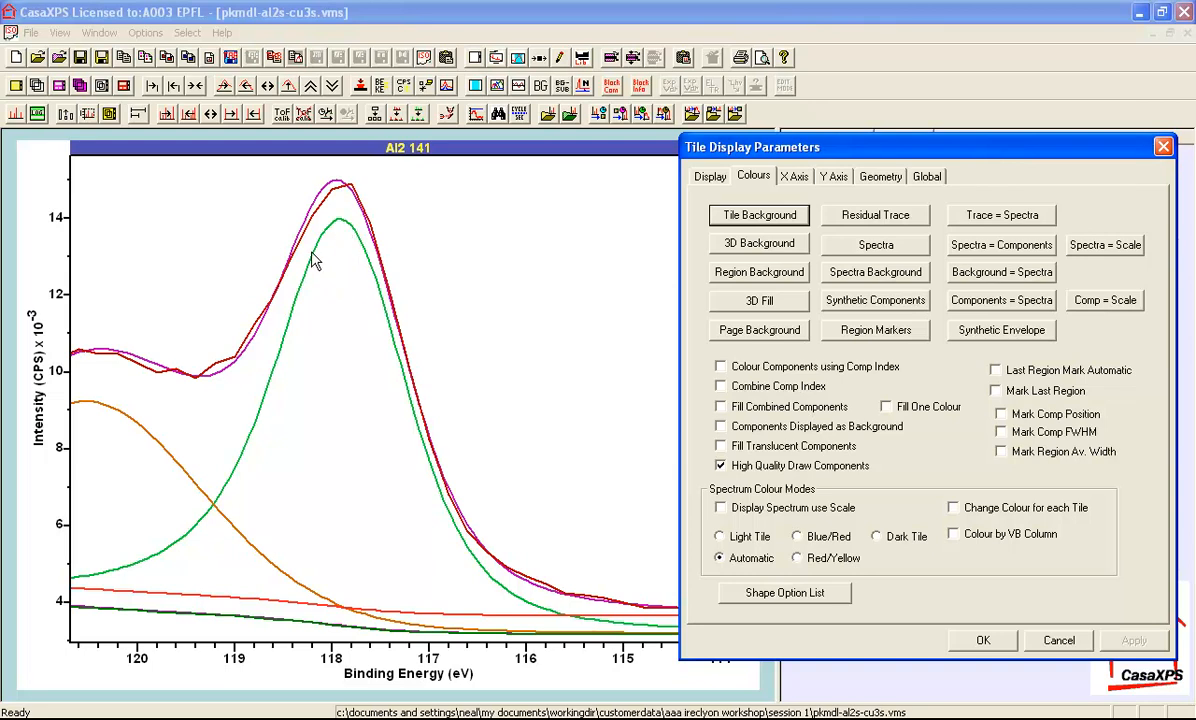
mouse_move(346, 236)
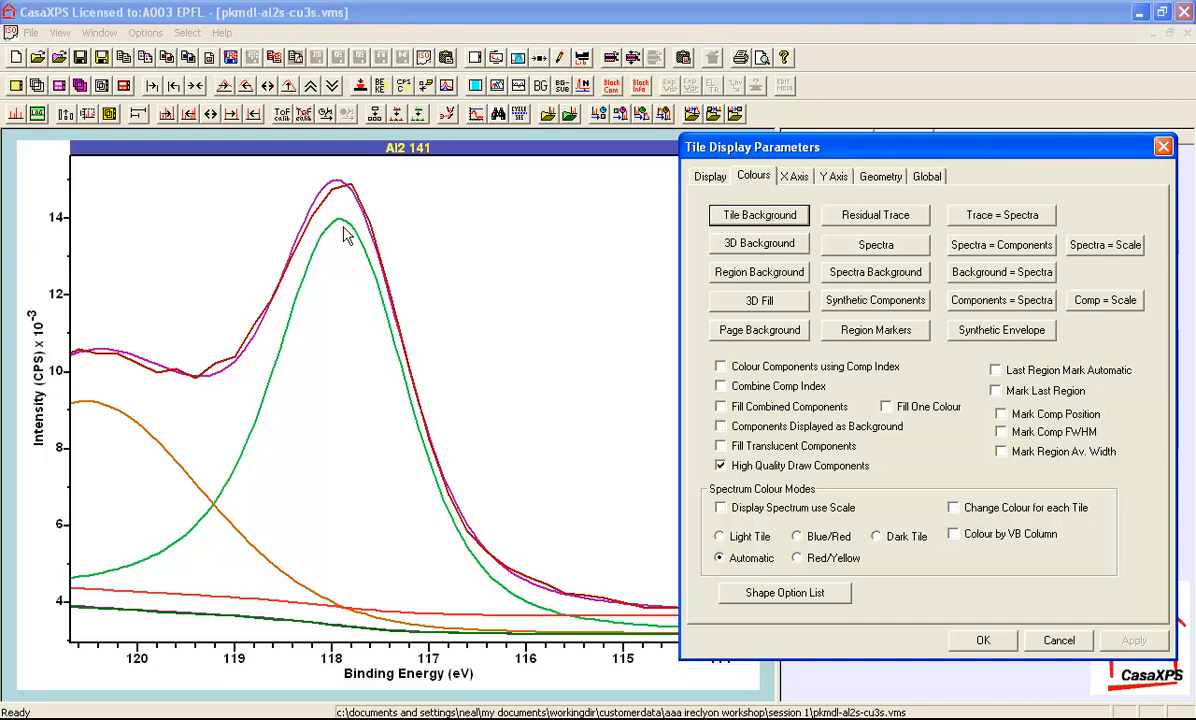
mouse_move(300, 220)
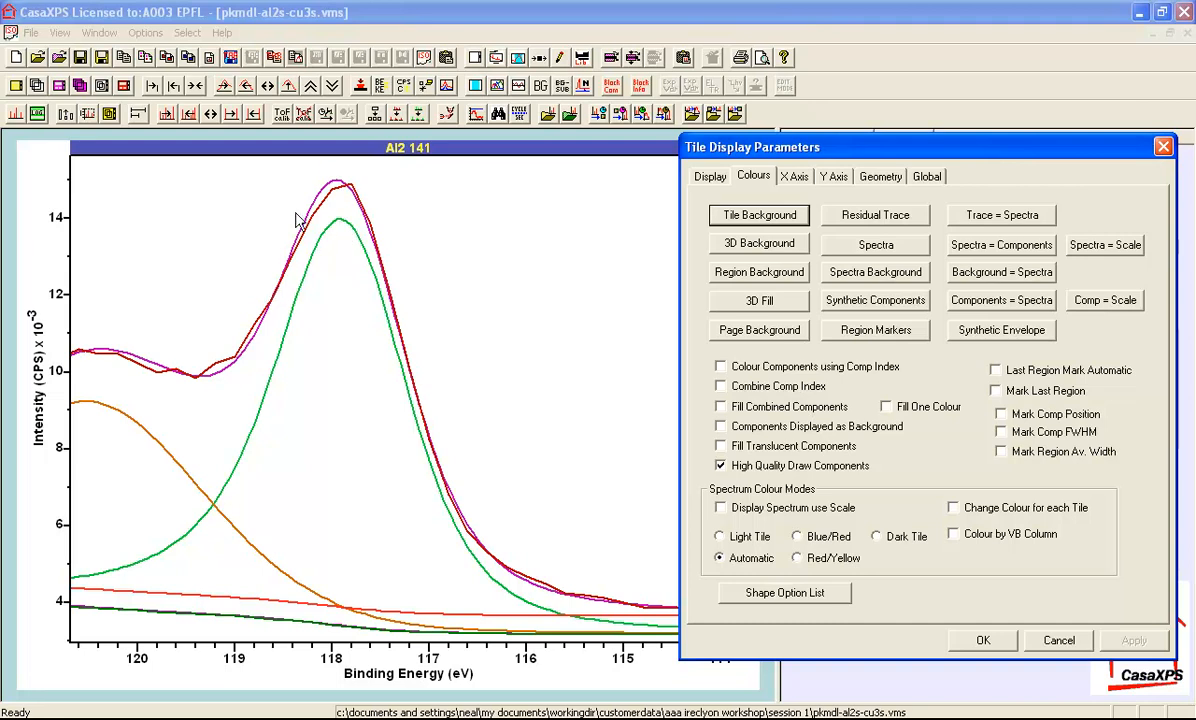
mouse_move(342, 196)
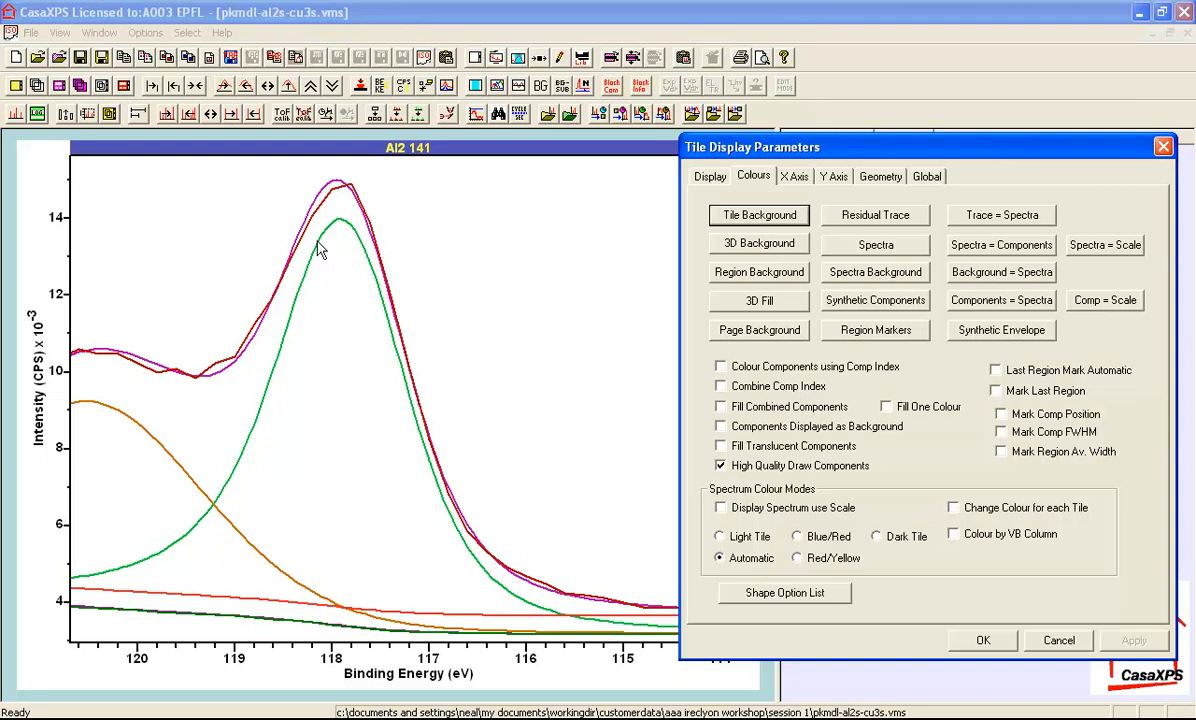
mouse_move(340, 208)
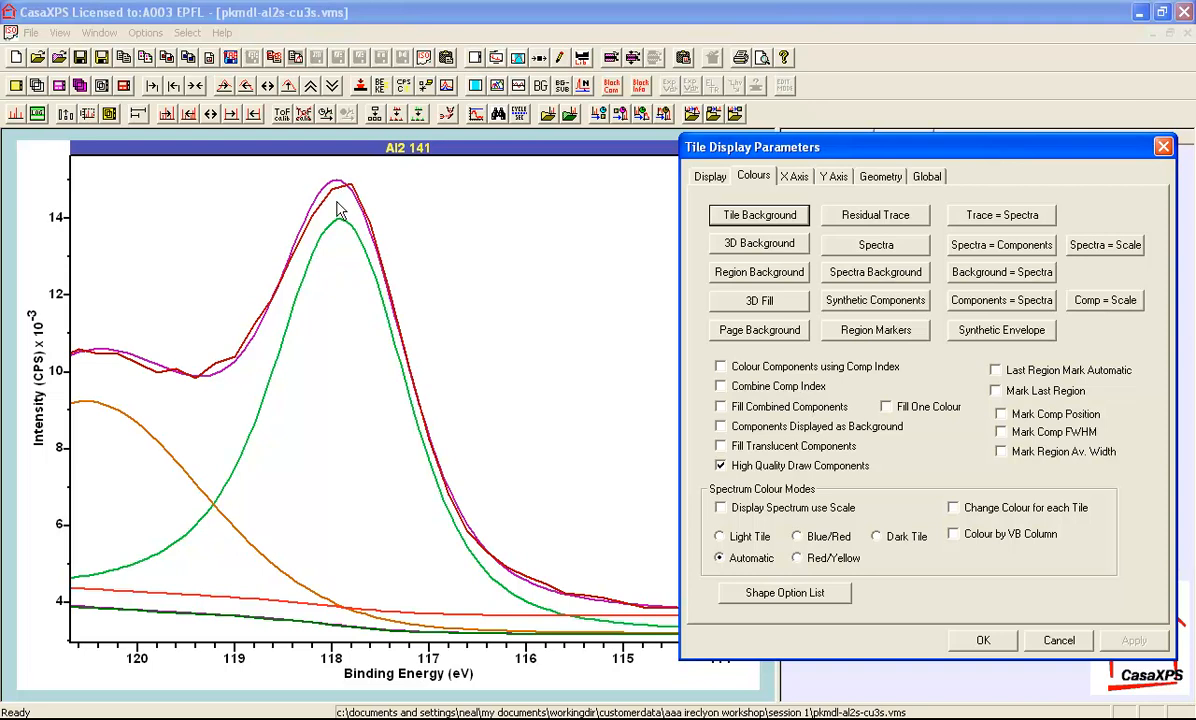
mouse_move(344, 198)
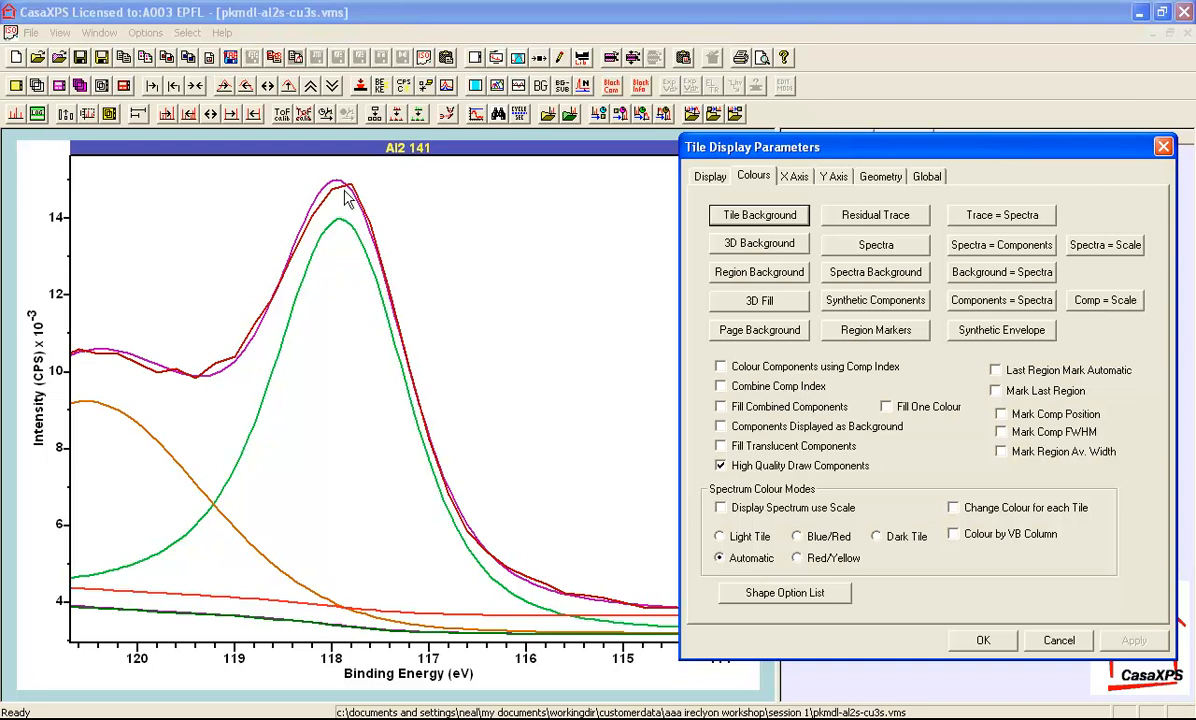
mouse_move(690, 188)
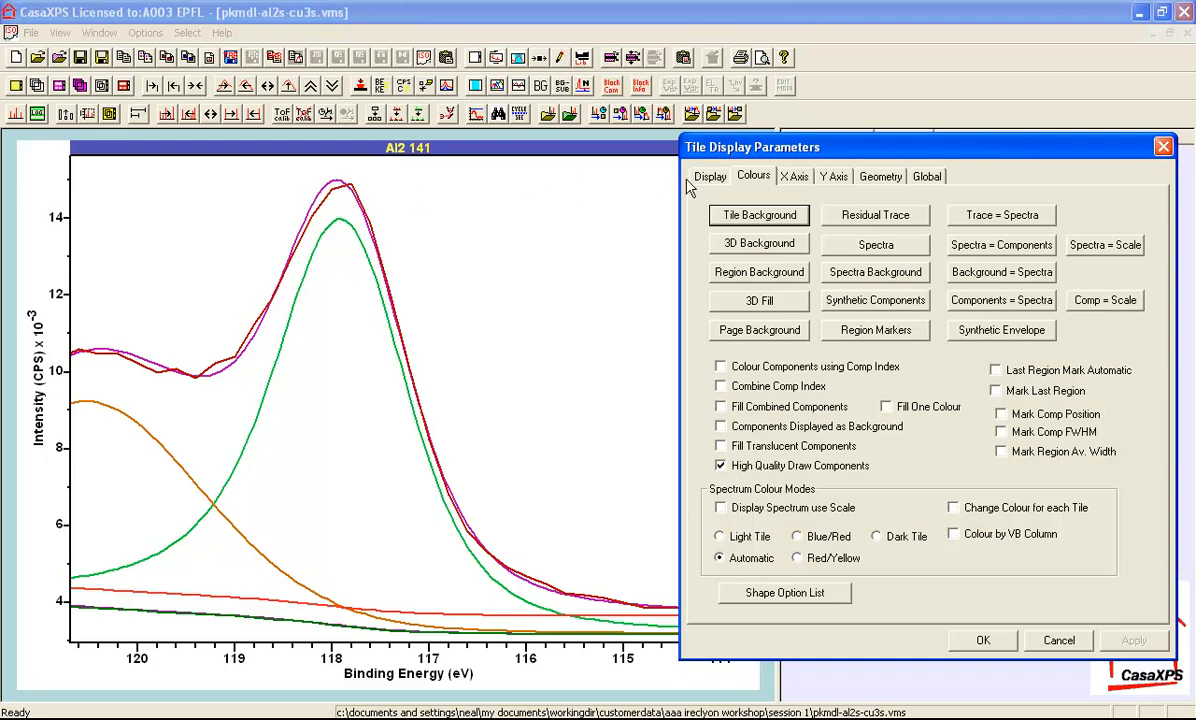
Untick Draw Lines so the spectrum shows as points only, apply and accept the settings
click(708, 176)
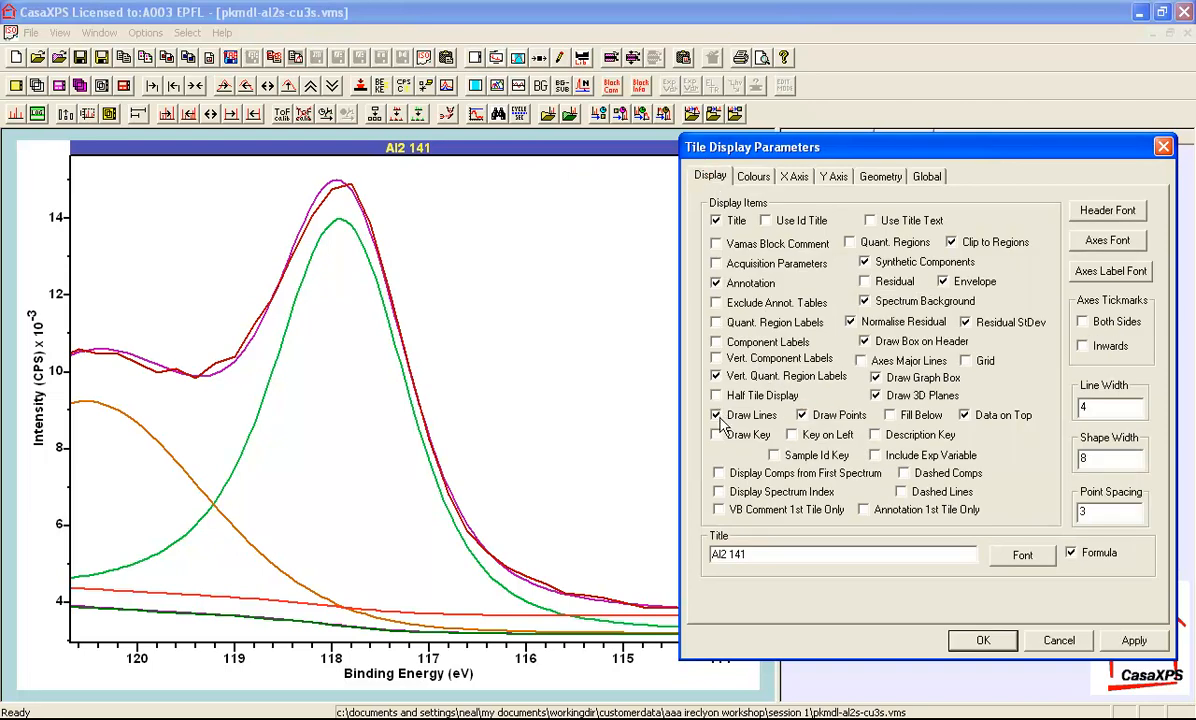
click(716, 414)
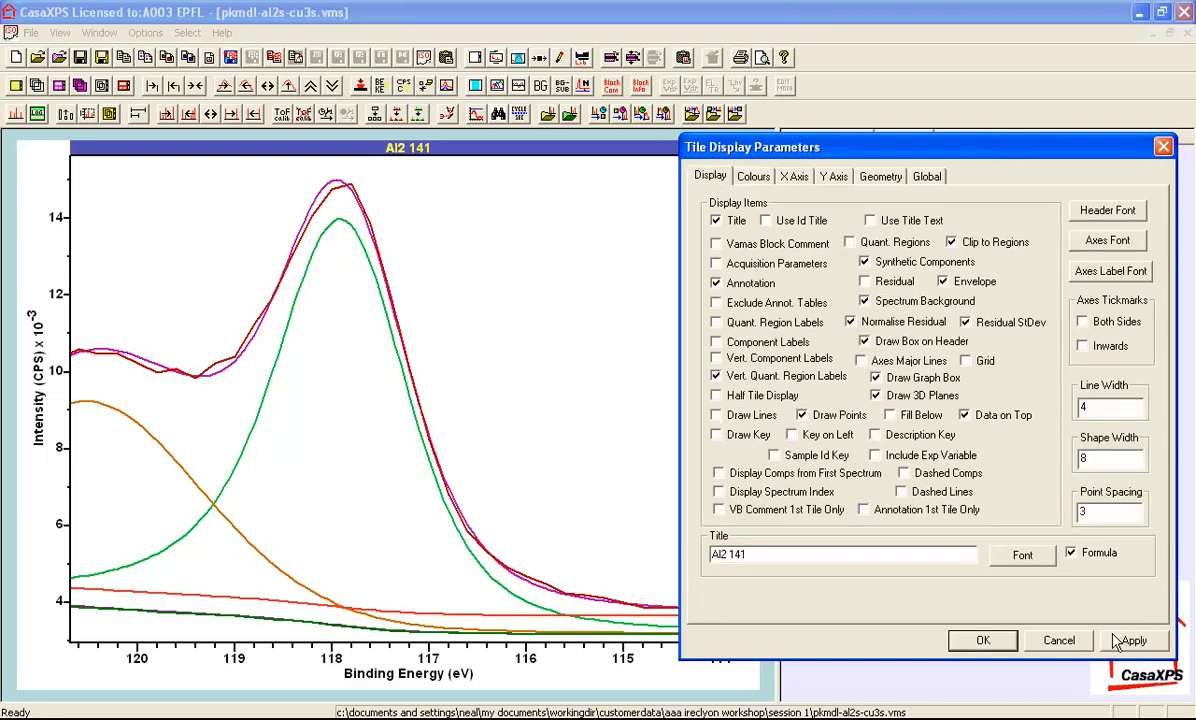
click(1132, 640)
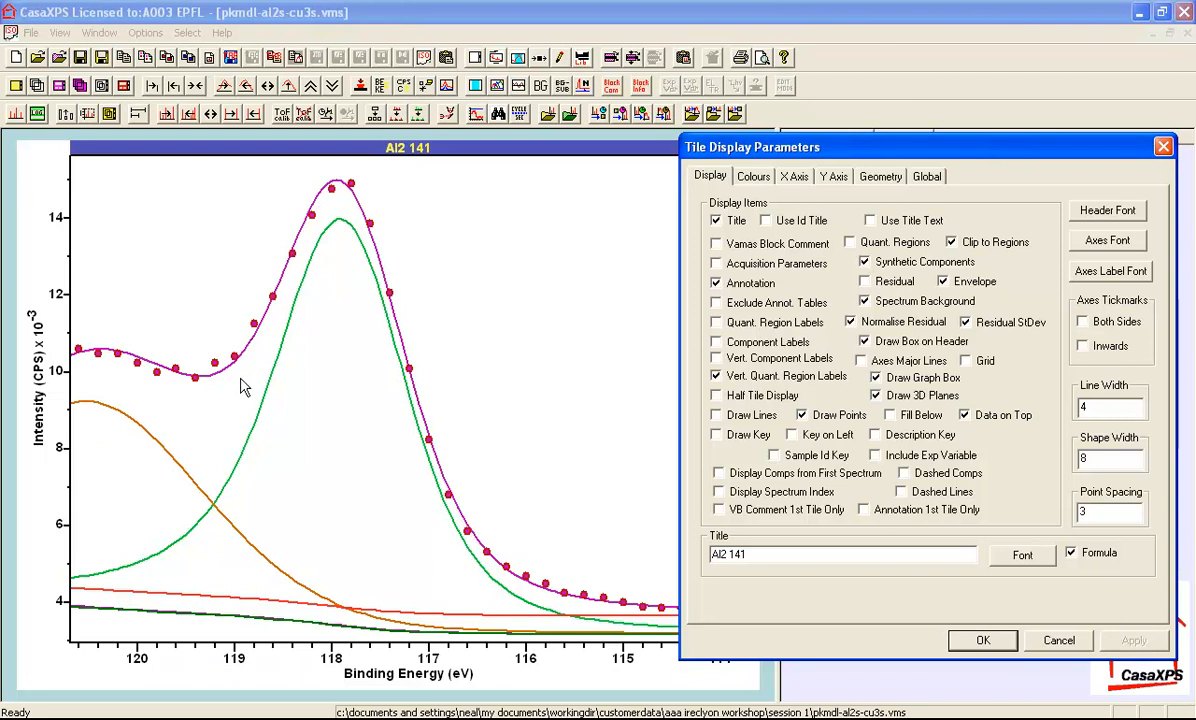
mouse_move(362, 224)
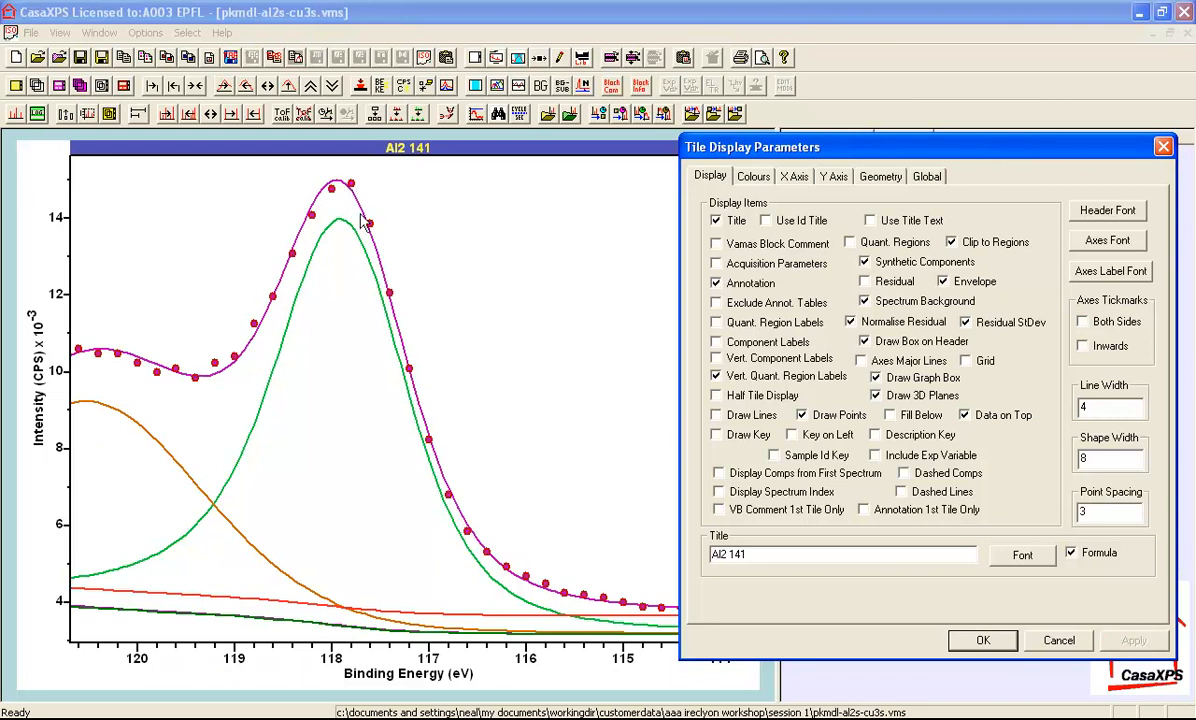
mouse_move(404, 410)
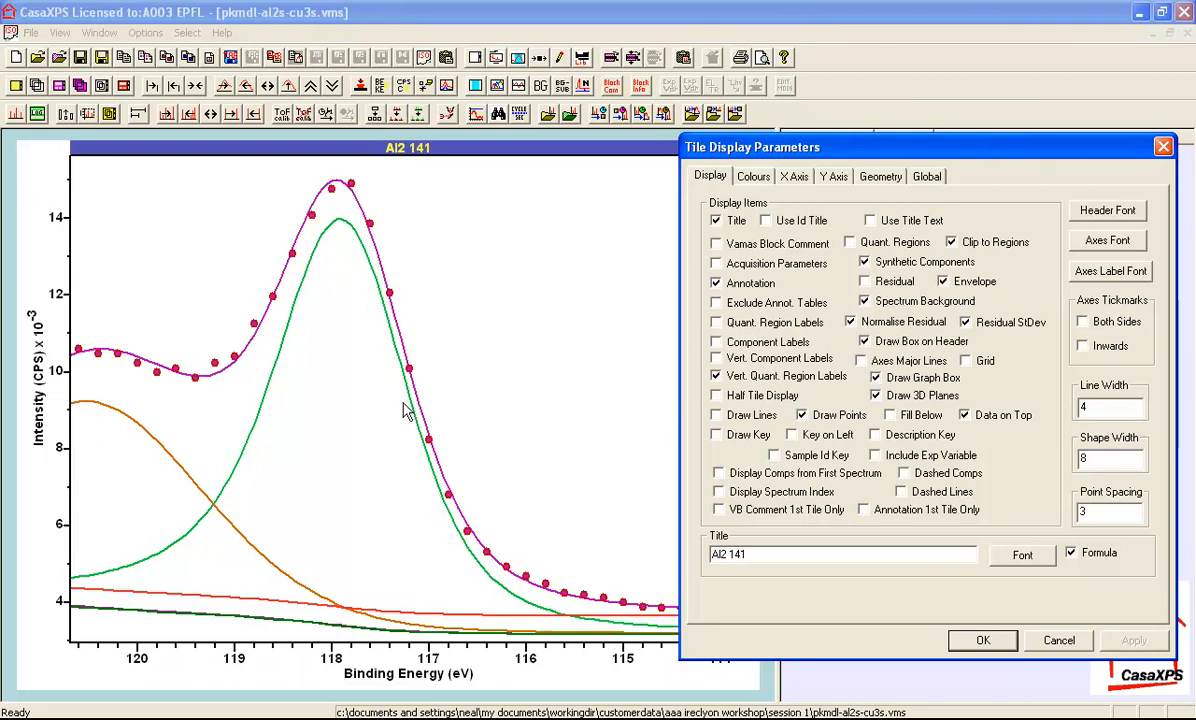
mouse_move(290, 276)
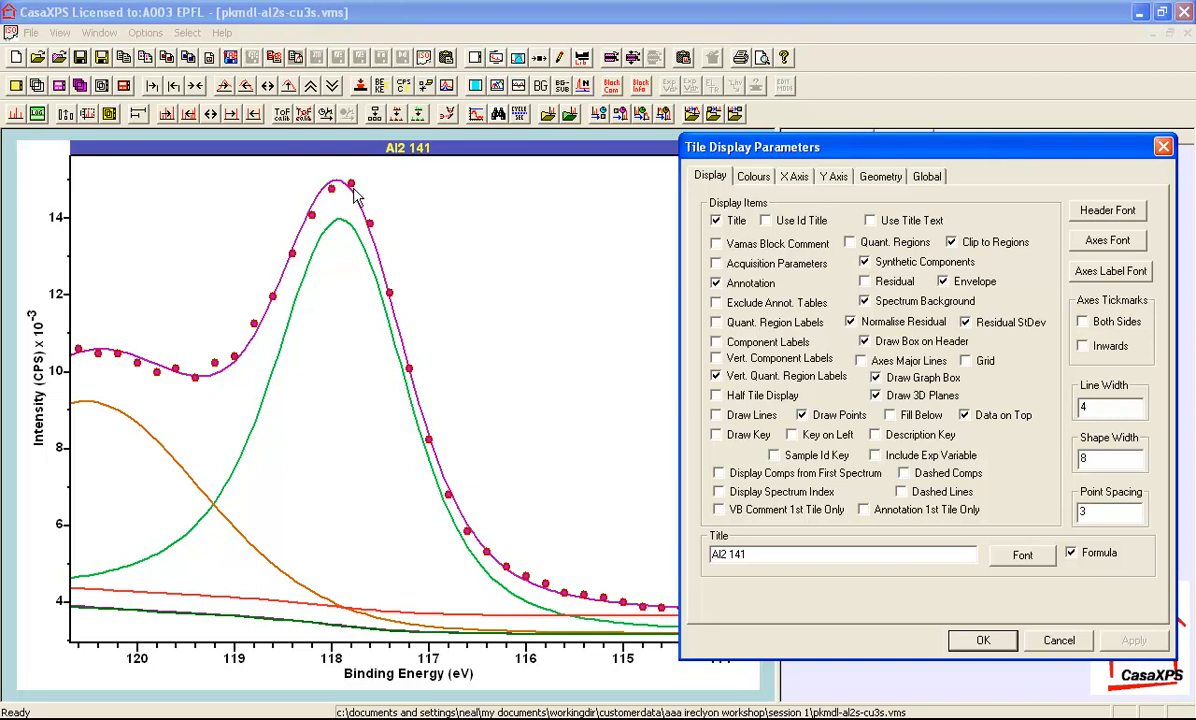
mouse_move(368, 270)
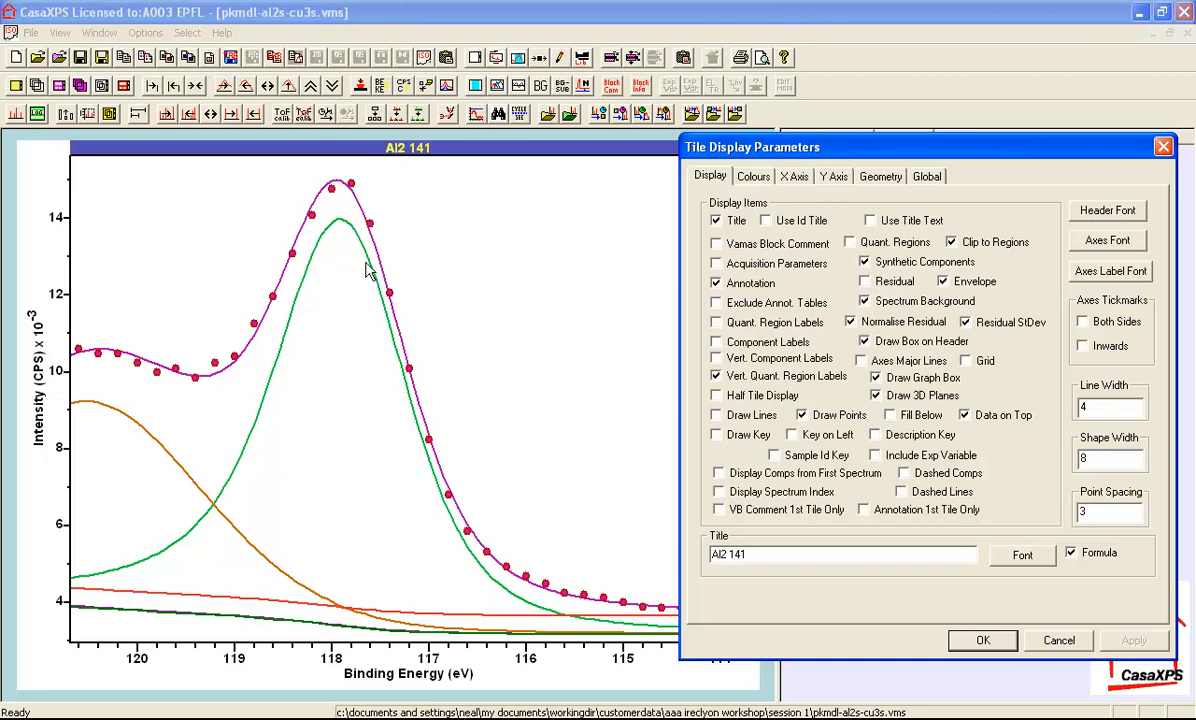
mouse_move(256, 408)
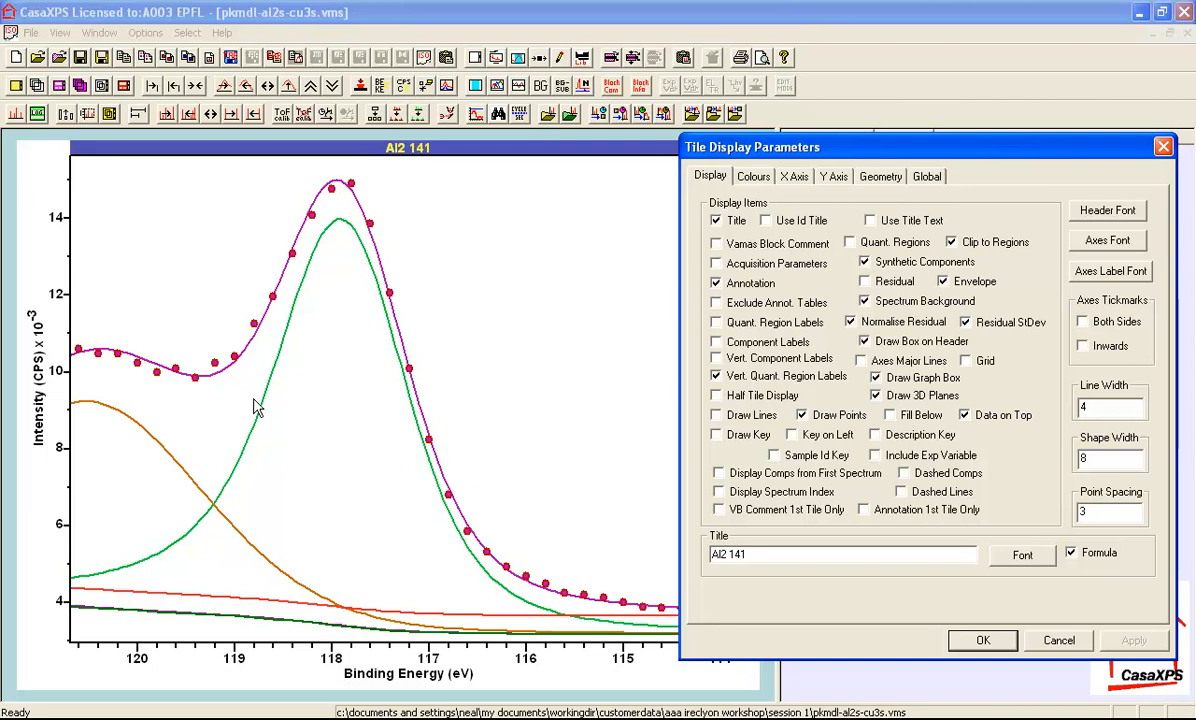
mouse_move(328, 206)
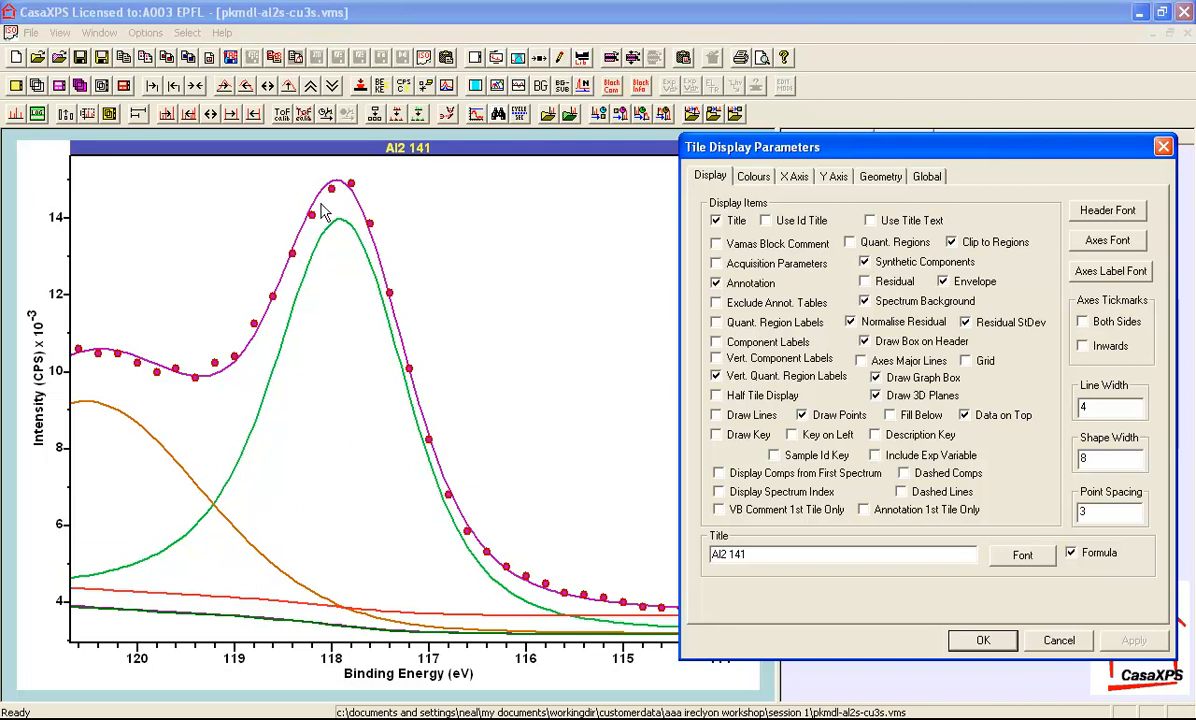
click(982, 640)
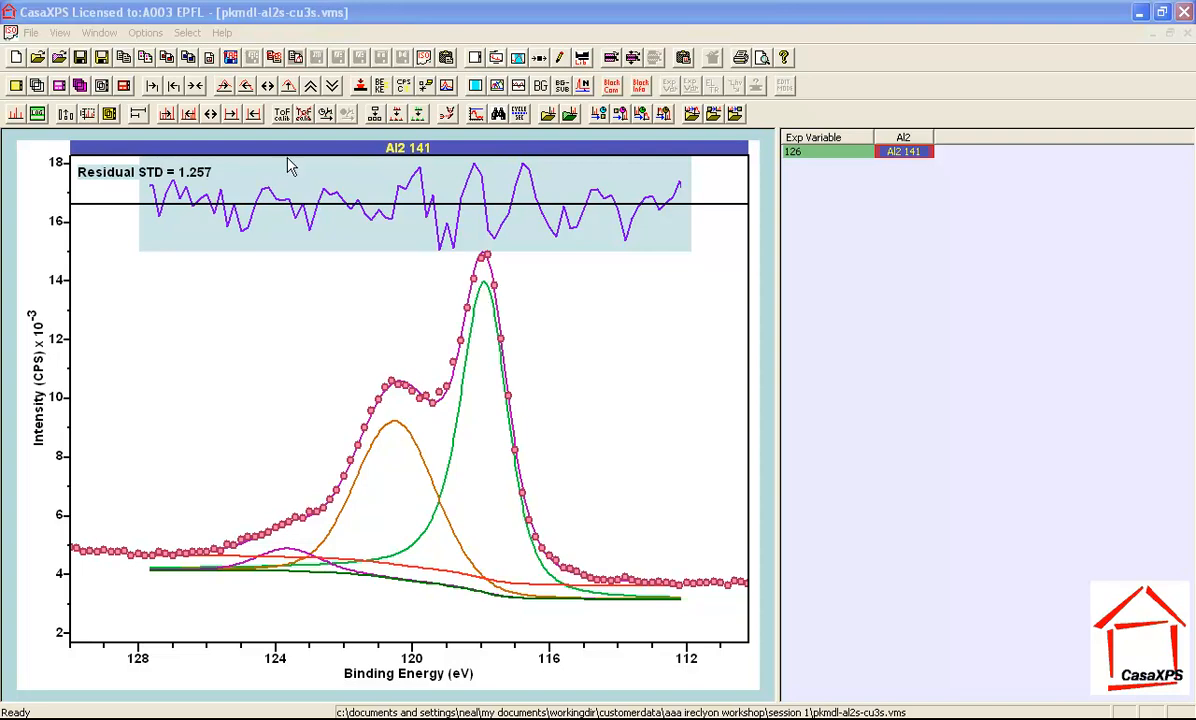
mouse_move(392, 452)
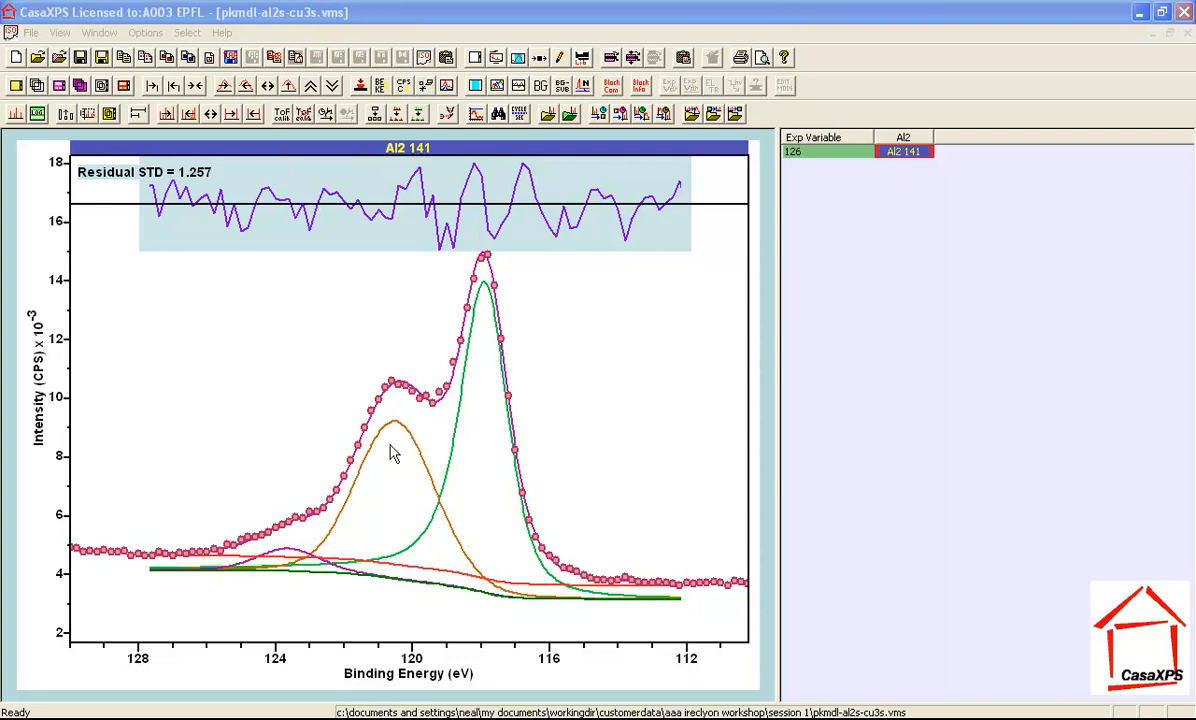
mouse_move(416, 420)
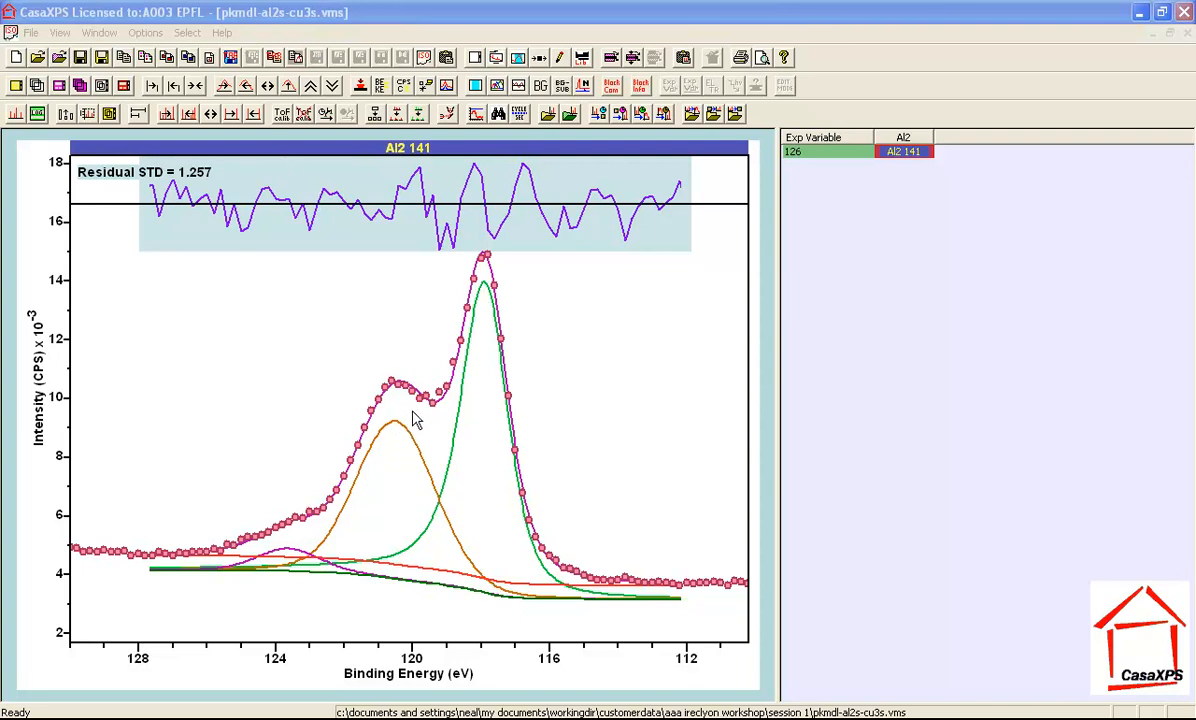
Zoom out to the full Al2 141 range showing the fit and residual trace (SD 1.257)
click(188, 56)
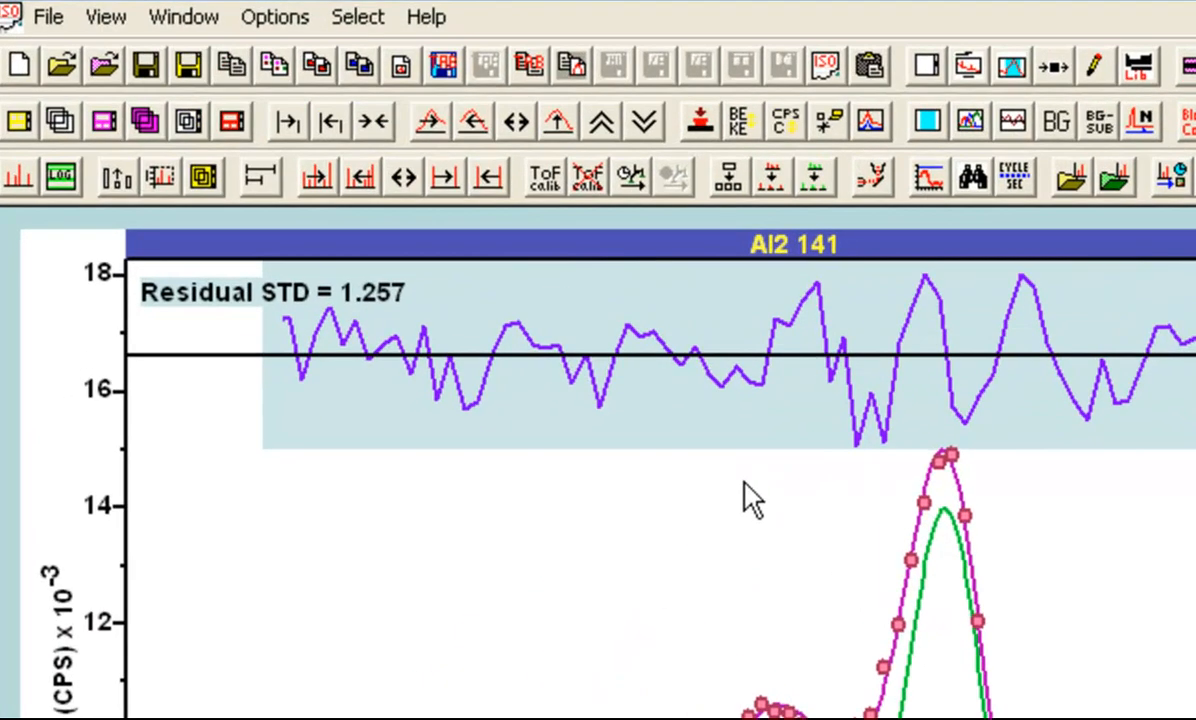
mouse_move(590, 80)
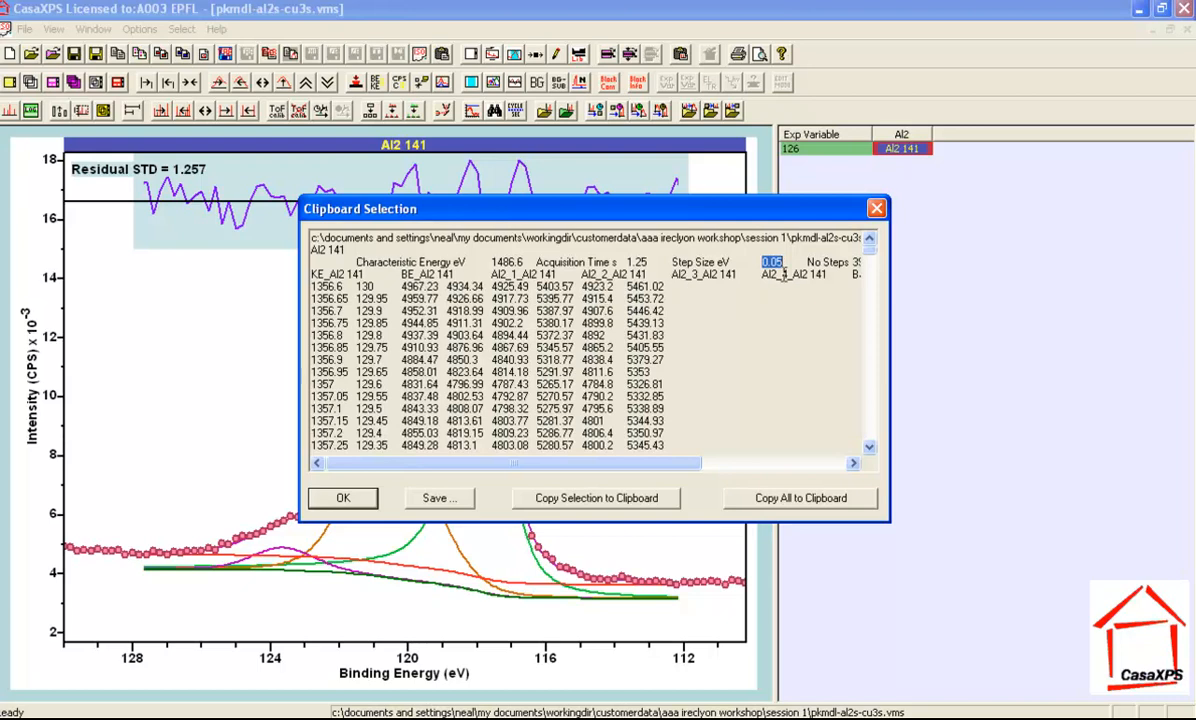
Copy all Al2 141 fitted data columns to the clipboard via Copy All to Clipboard
click(800, 498)
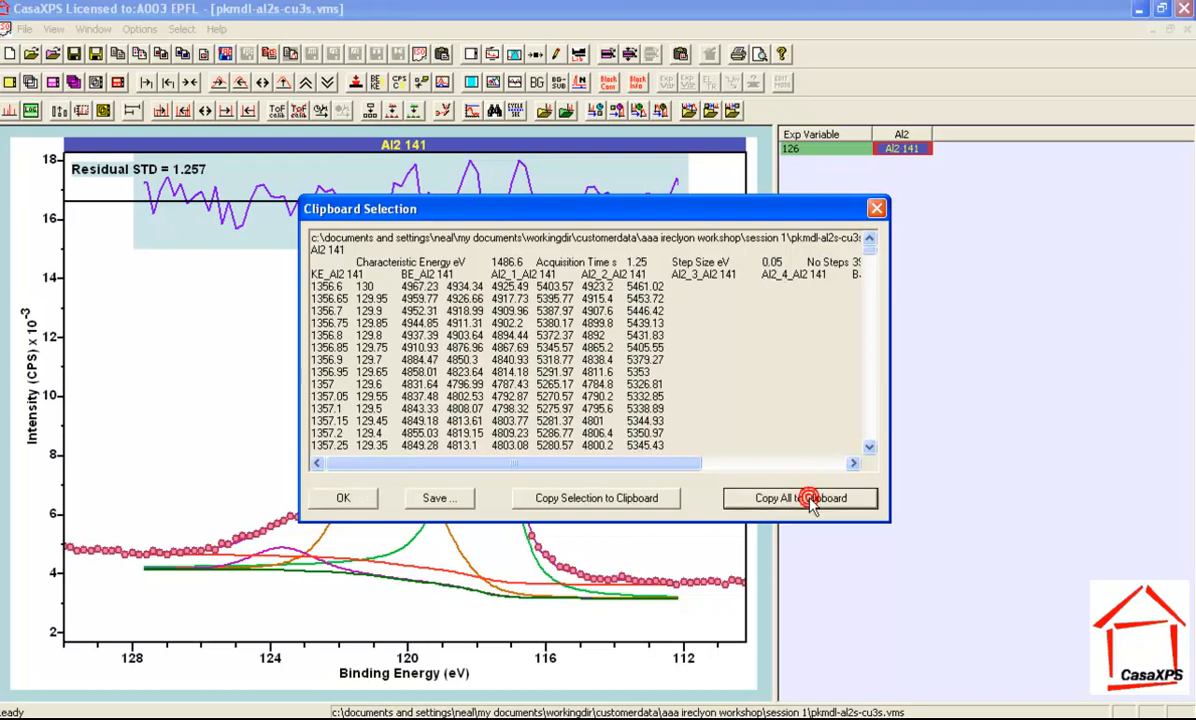
click(800, 498)
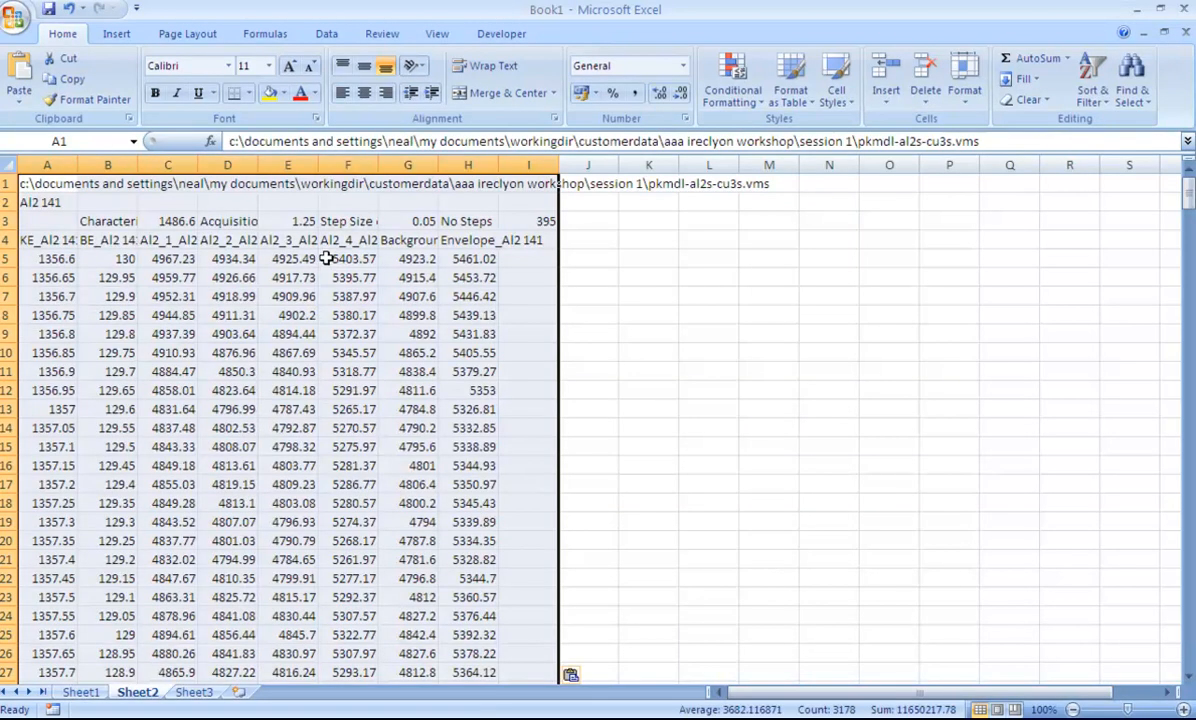
mouse_move(296, 304)
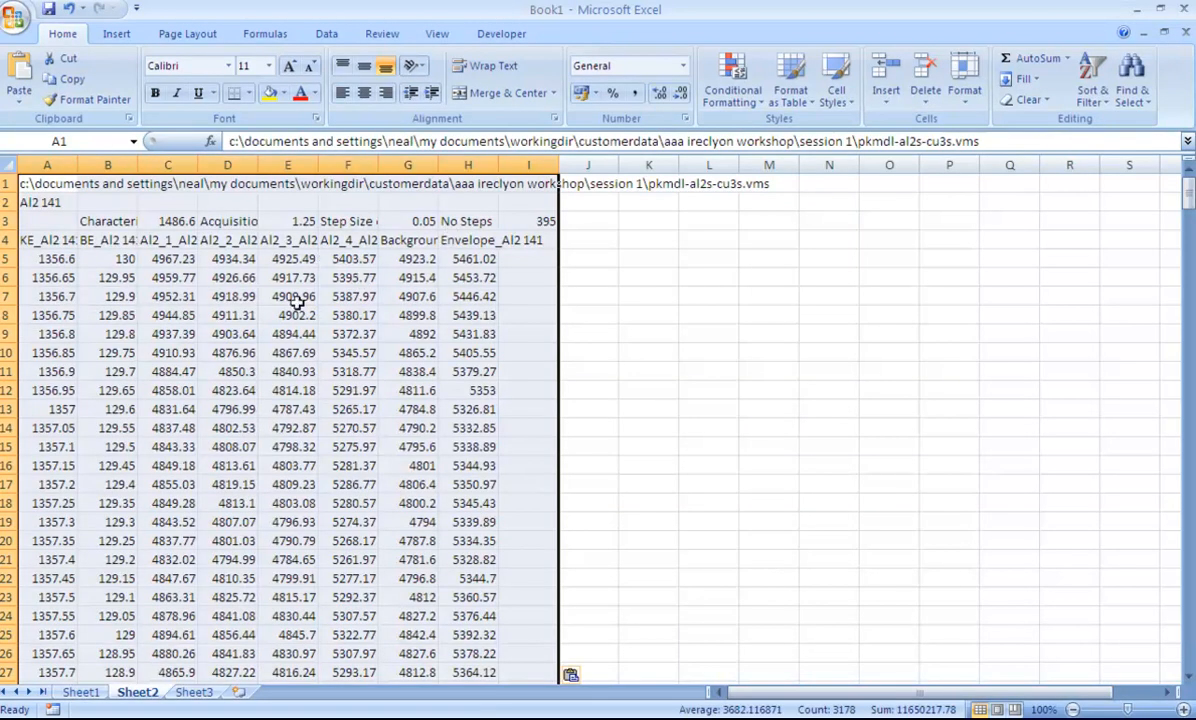
mouse_move(408, 220)
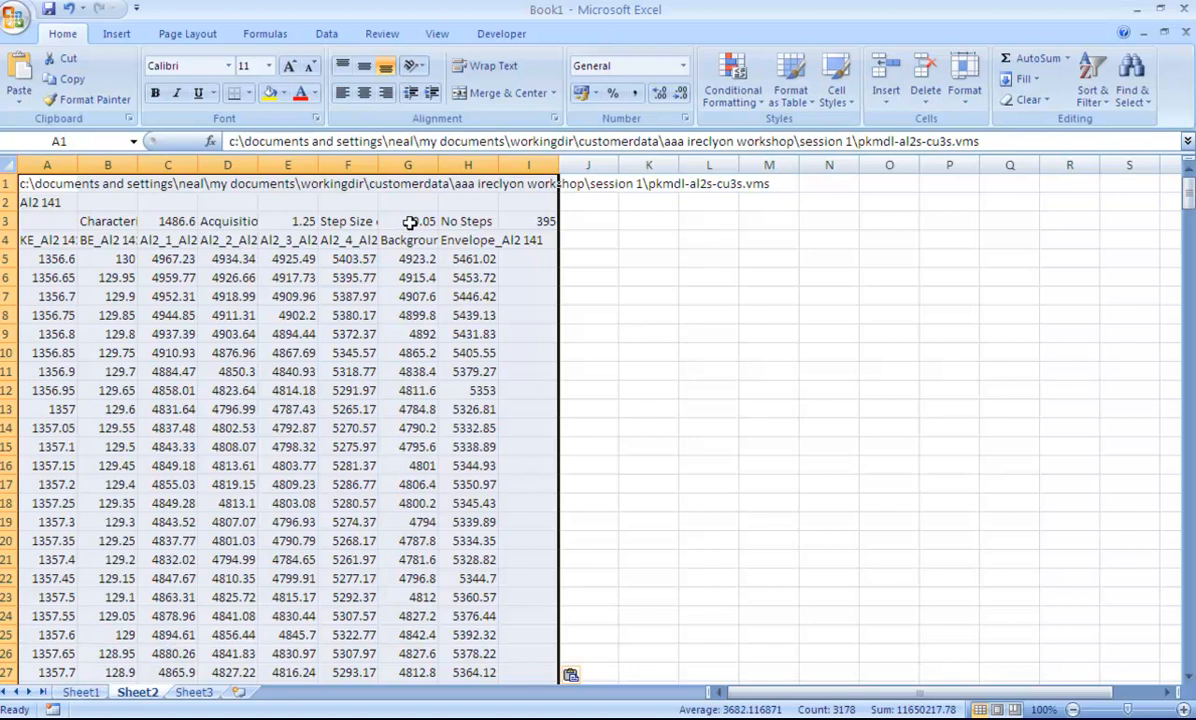
mouse_move(404, 220)
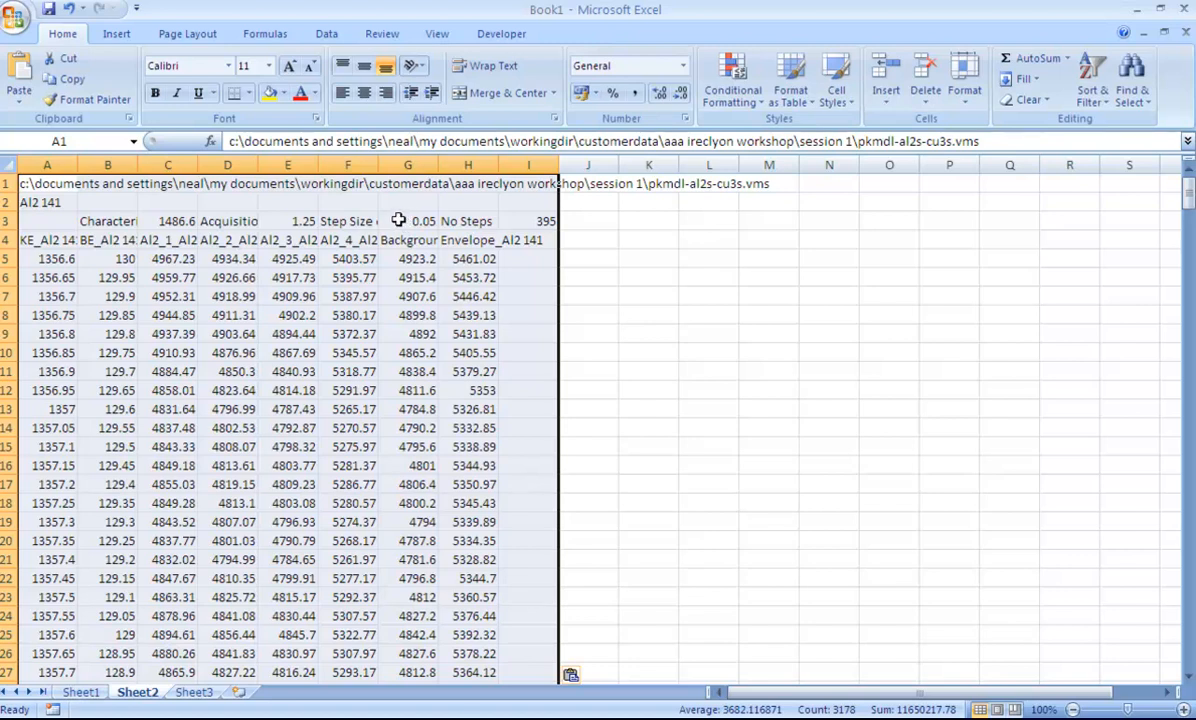
mouse_move(402, 226)
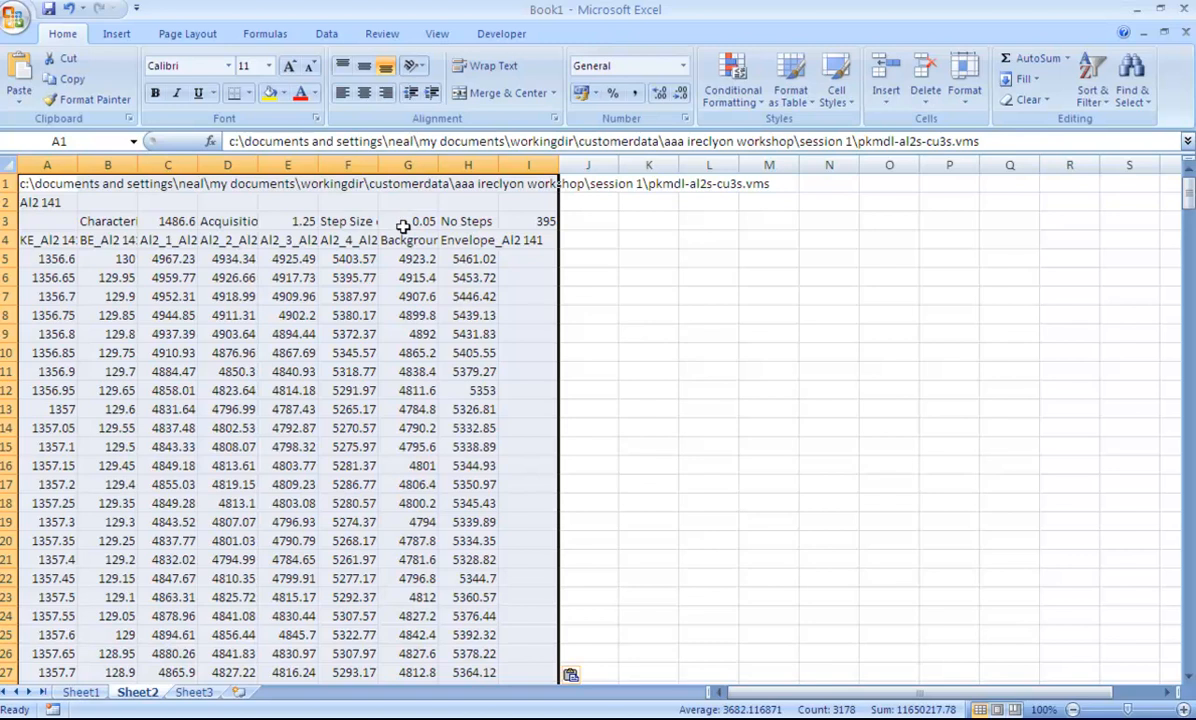